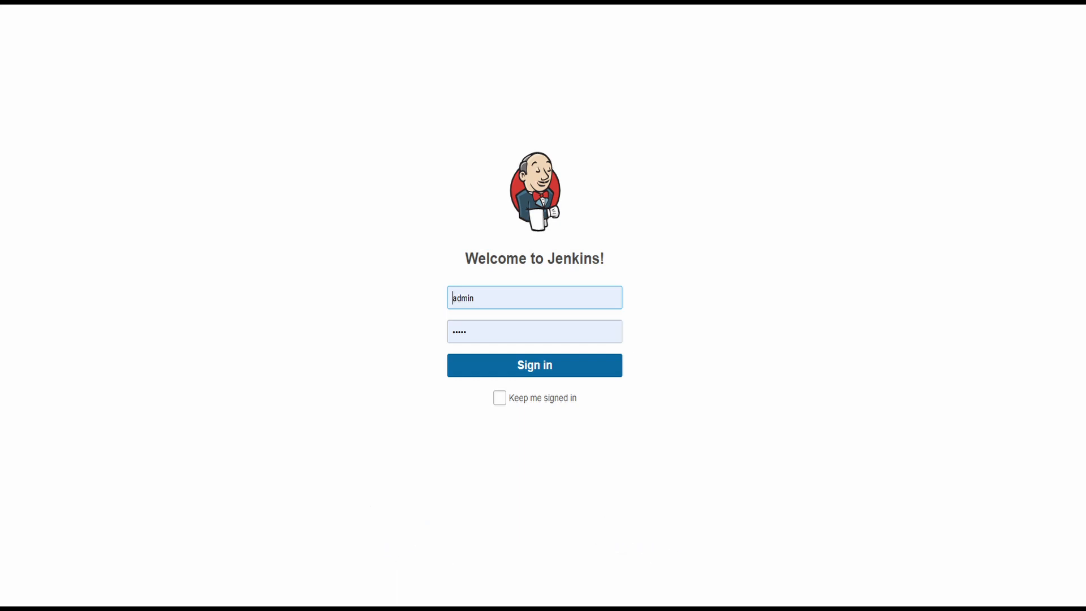
# Step: Sign in as admin and reach the Plugin Manager via Manage Jenkins
pyautogui.click(534, 365)
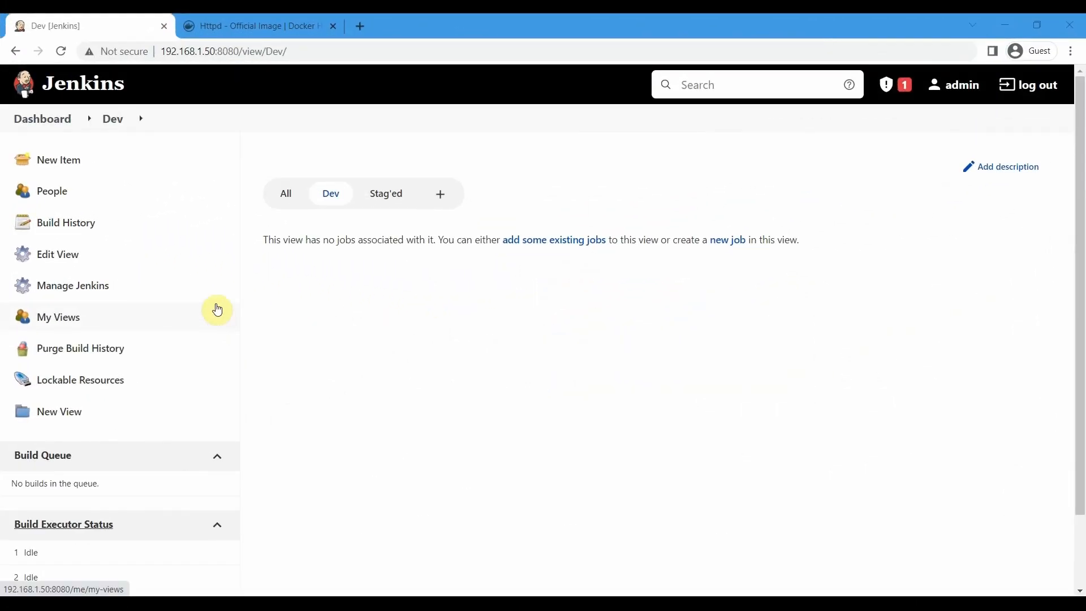
pyautogui.moveTo(104, 284)
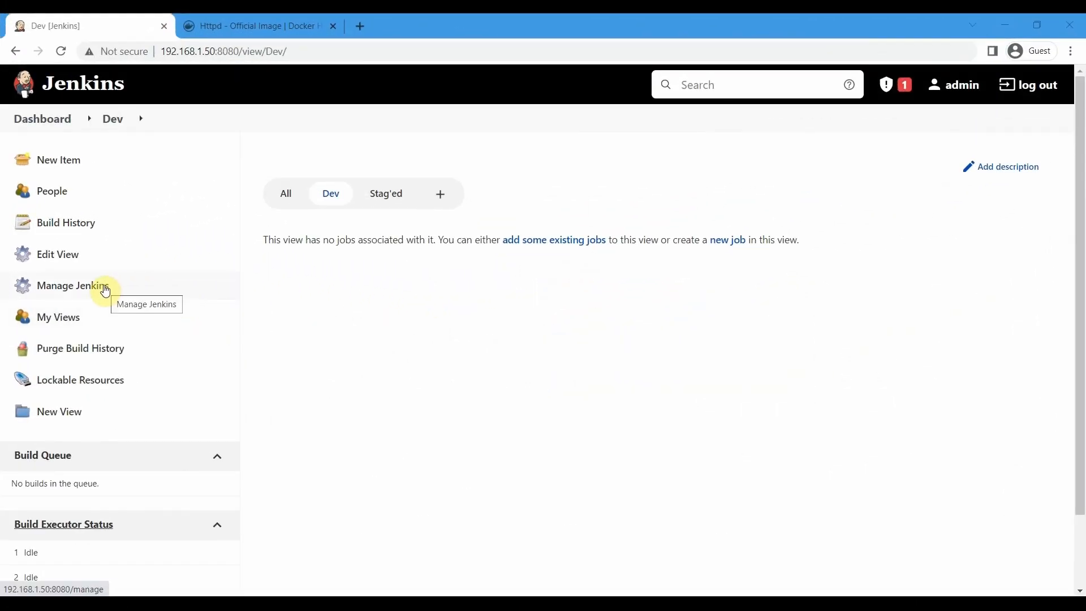
pyautogui.click(71, 285)
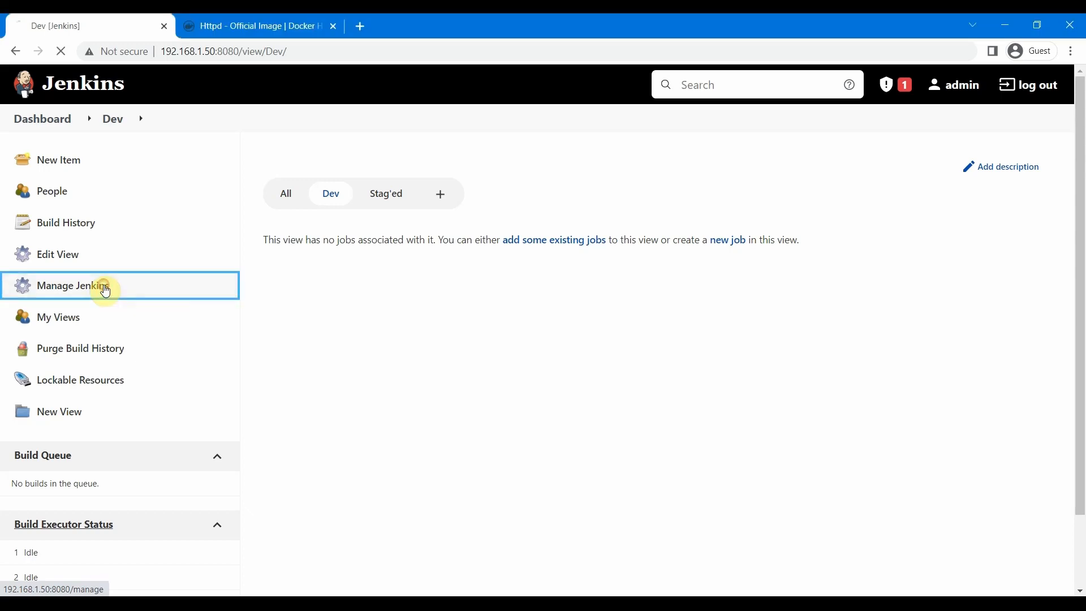
pyautogui.click(72, 285)
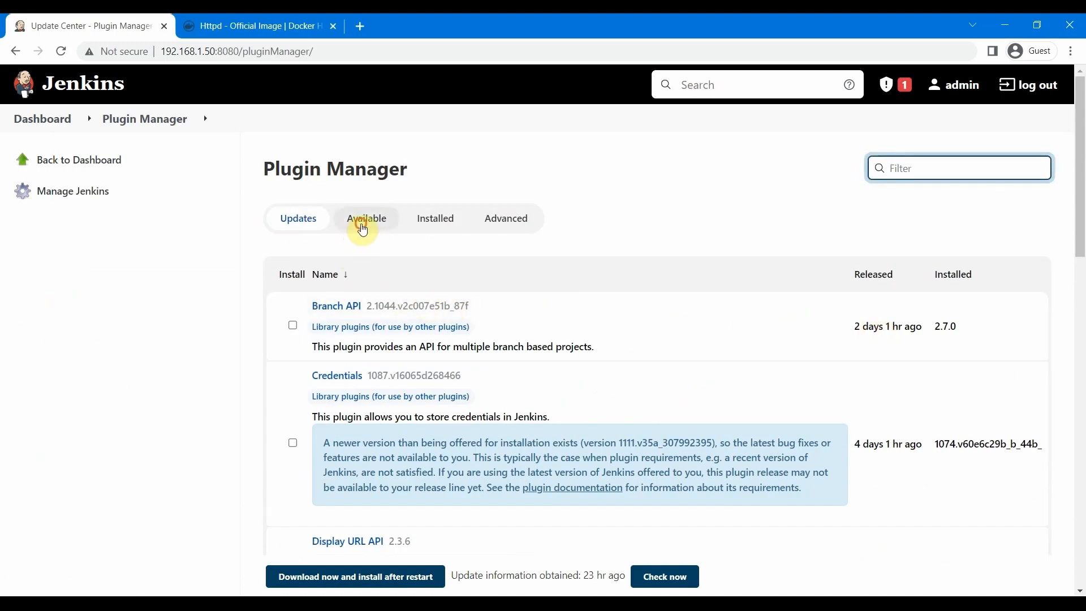
# Step: Search 'docker' among available plugins and tick Docker and Docker Pipeline
pyautogui.click(365, 218)
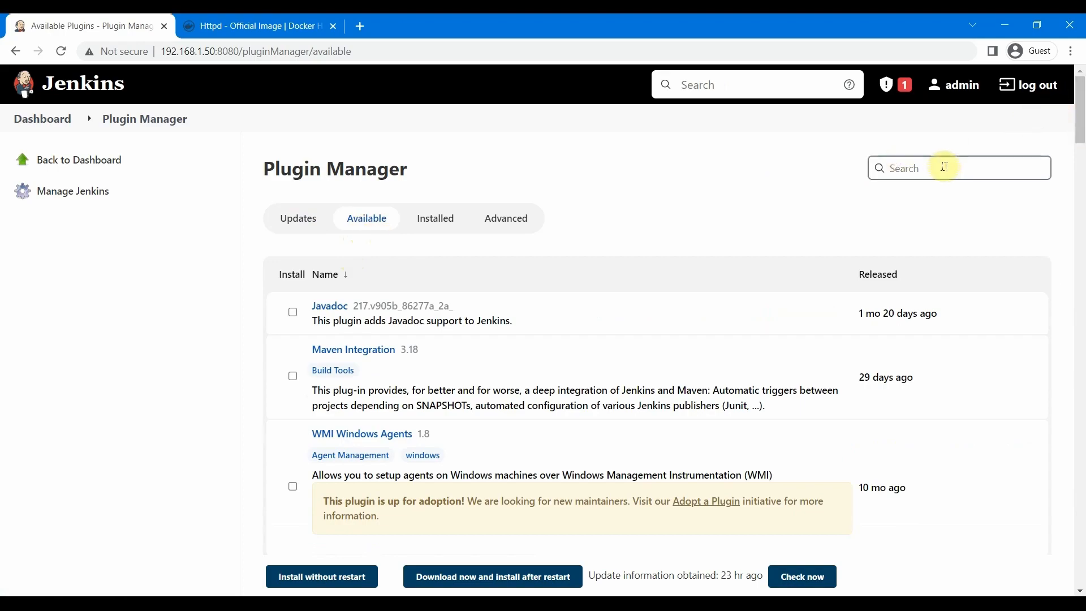
pyautogui.write('docker')
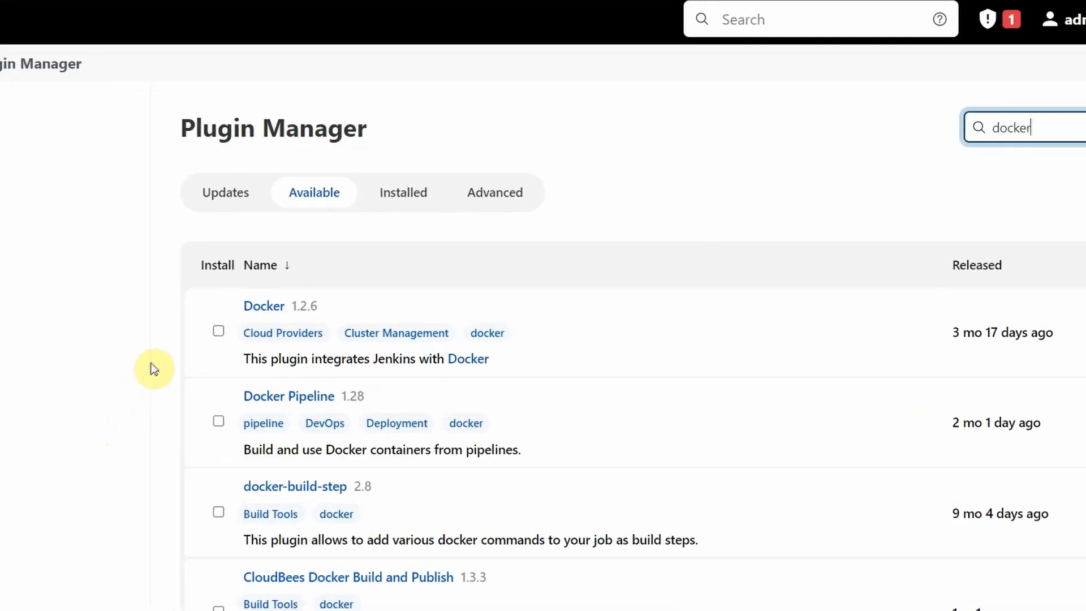
pyautogui.moveTo(159, 366)
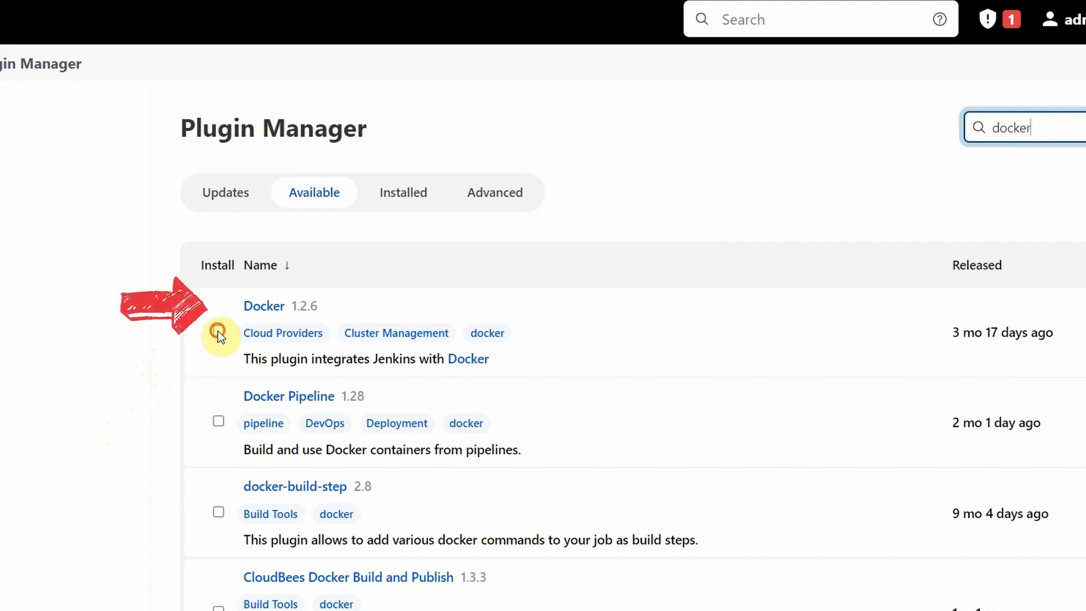
pyautogui.click(218, 331)
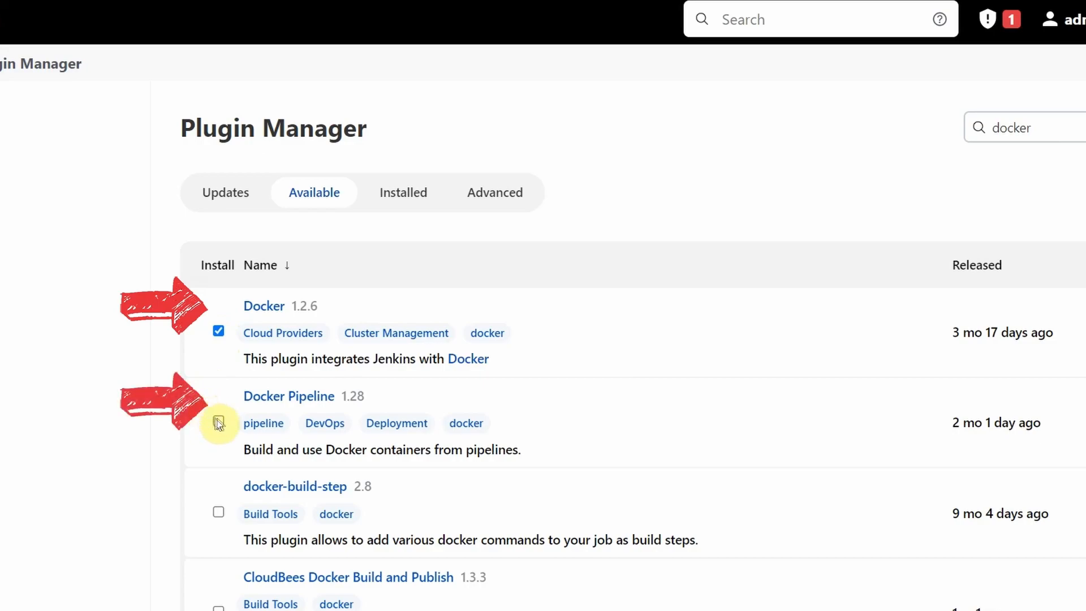
pyautogui.click(217, 423)
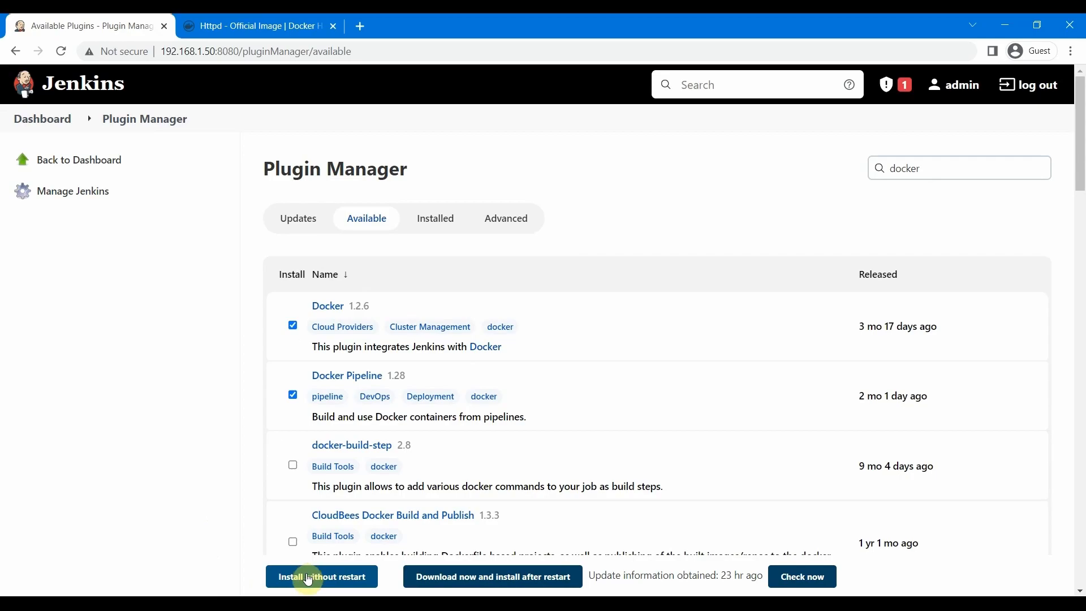
# Step: Install the selected plugins without restart and return to the home page
pyautogui.click(320, 575)
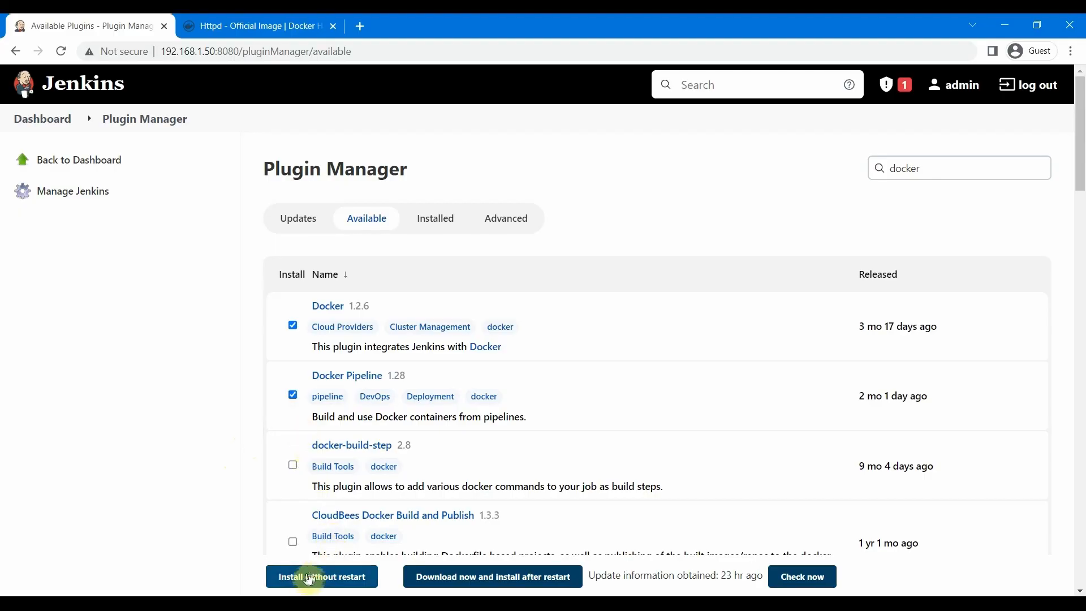
pyautogui.click(320, 575)
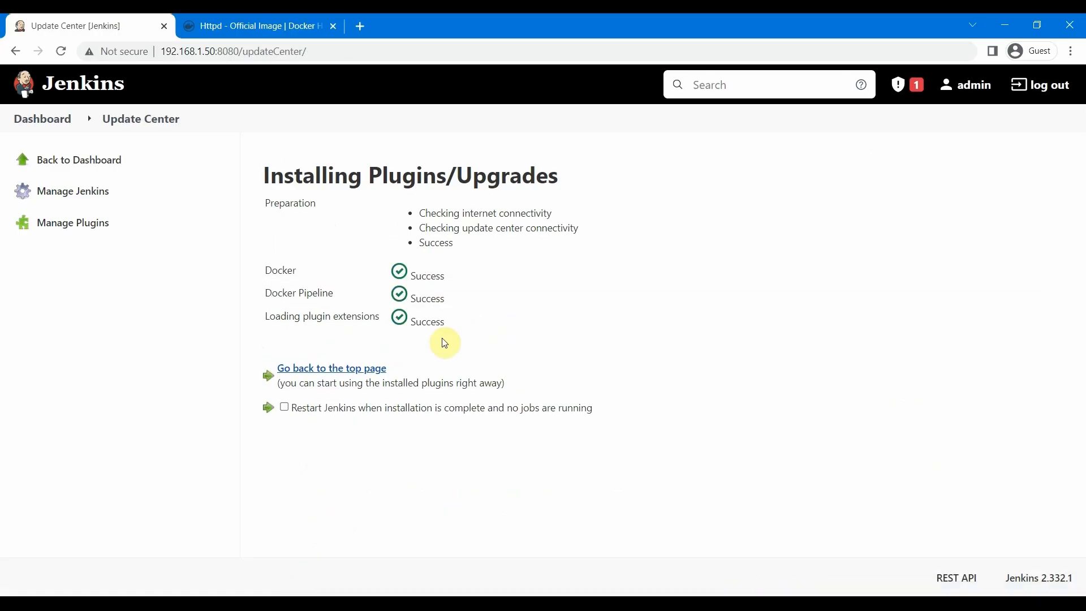
pyautogui.click(331, 368)
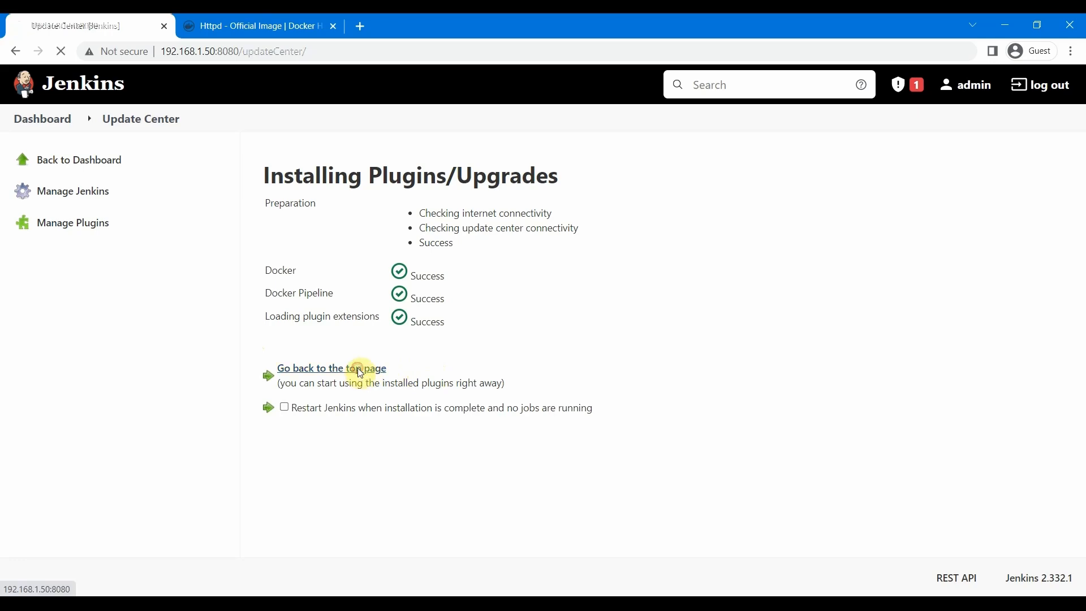
pyautogui.click(331, 367)
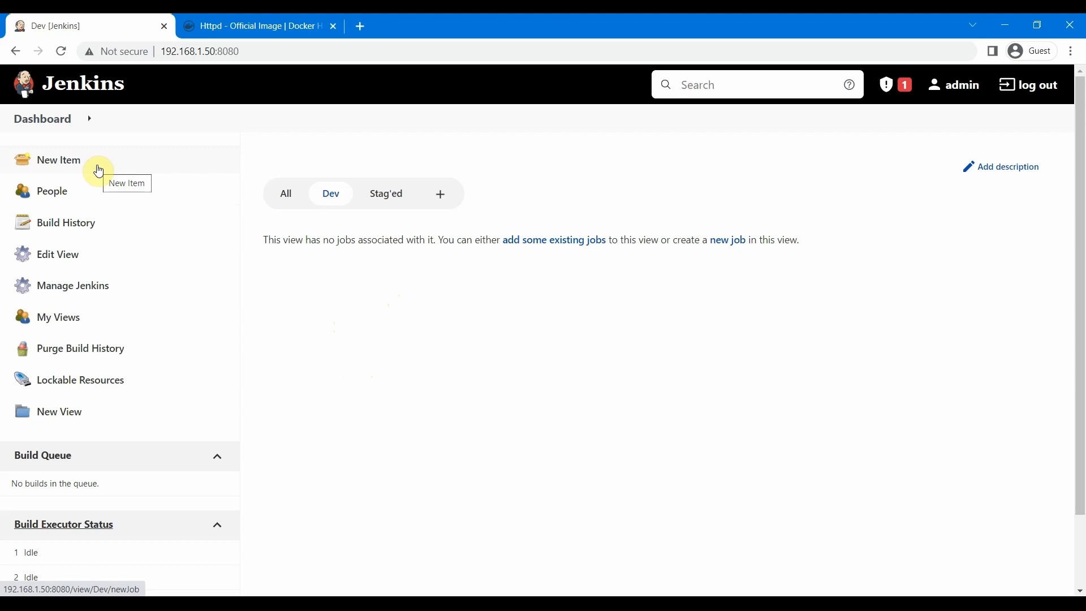
# Step: Create a Pipeline job named CheckDockerPlugin and jump to its pipeline script settings
pyautogui.click(59, 160)
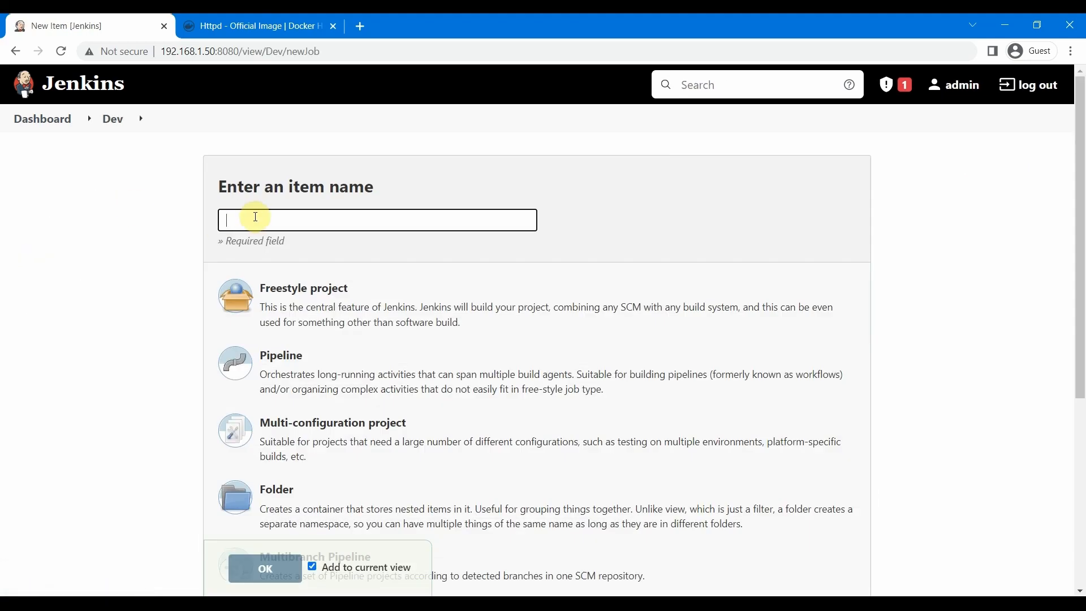
pyautogui.write('CheckDockerPlugin')
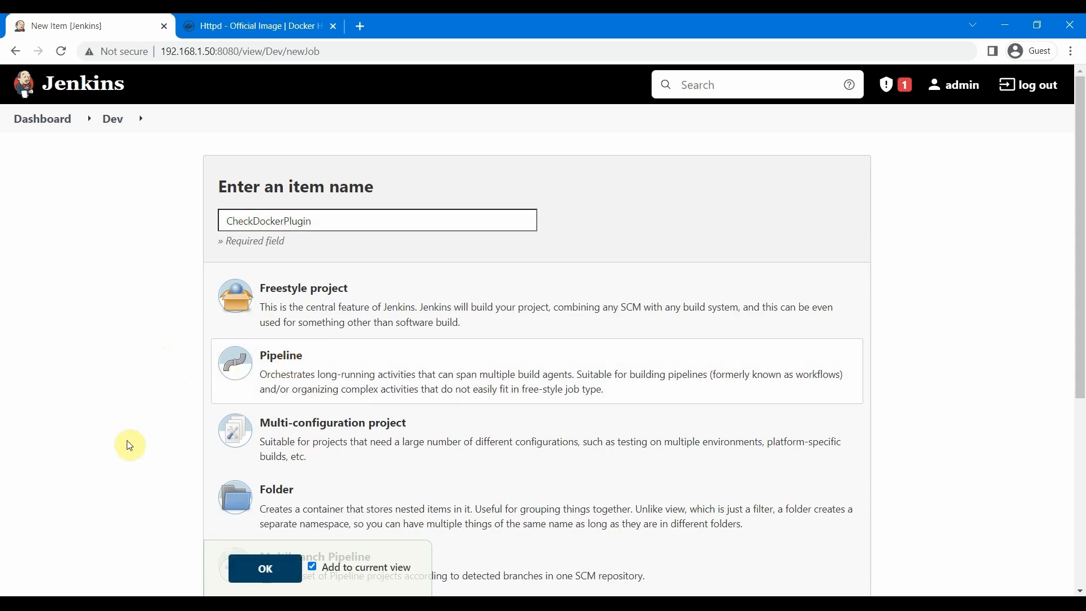
pyautogui.click(265, 567)
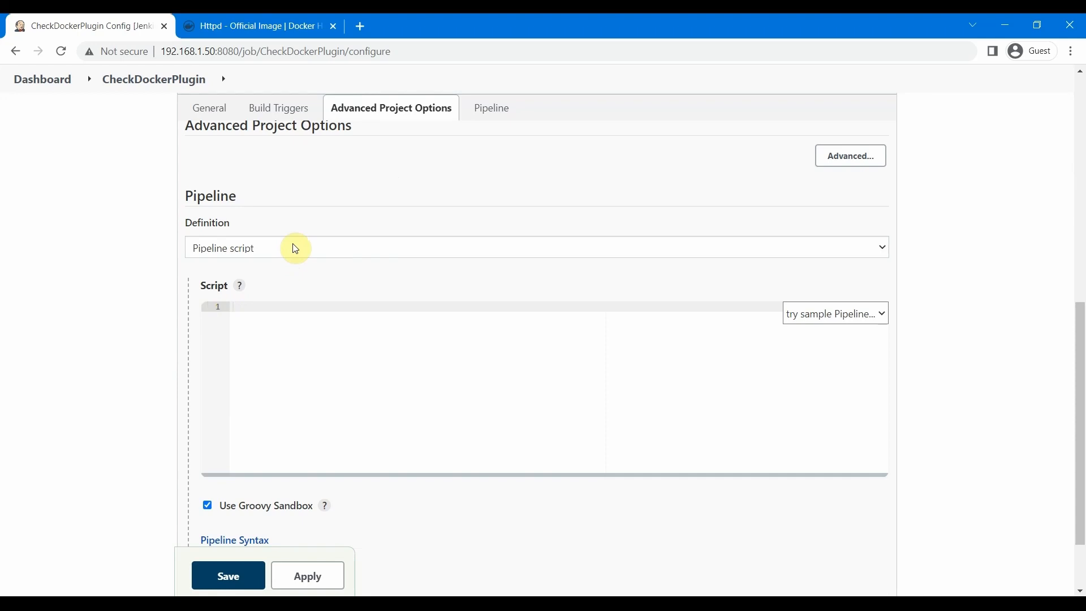
pyautogui.moveTo(122, 347)
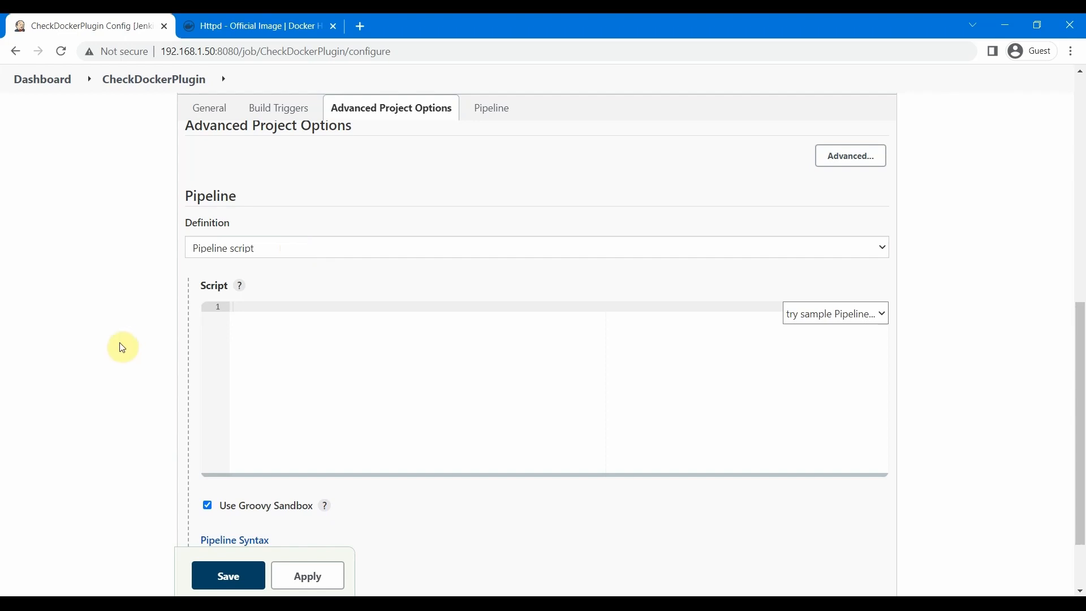
pyautogui.click(485, 107)
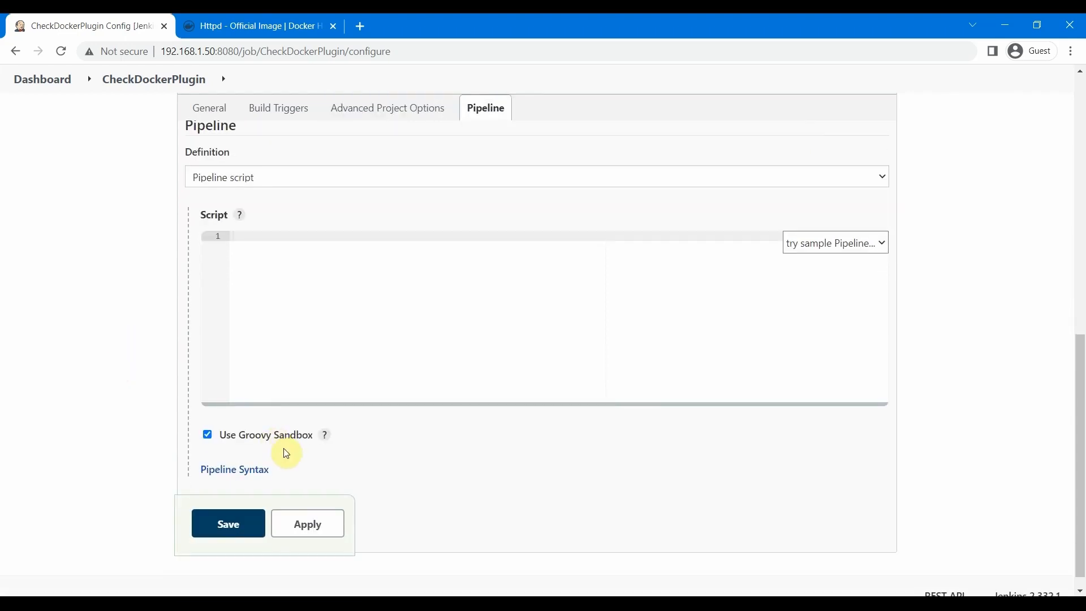
pyautogui.moveTo(296, 461)
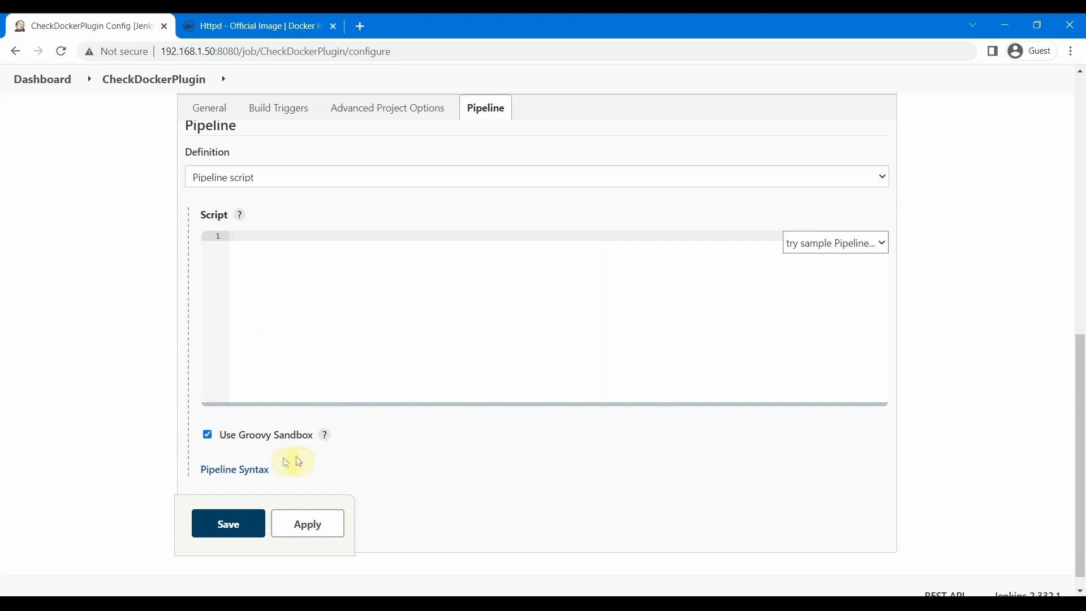
# Step: Read the docker entry and Image.run in the Global Variables Reference, then return to the job configuration
pyautogui.click(234, 468)
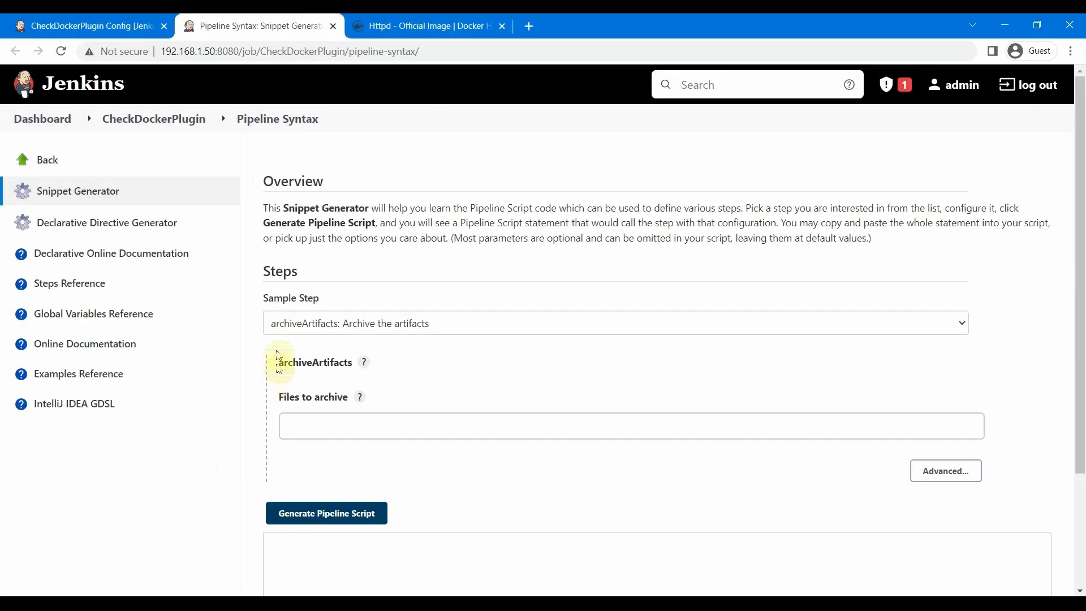
pyautogui.click(94, 313)
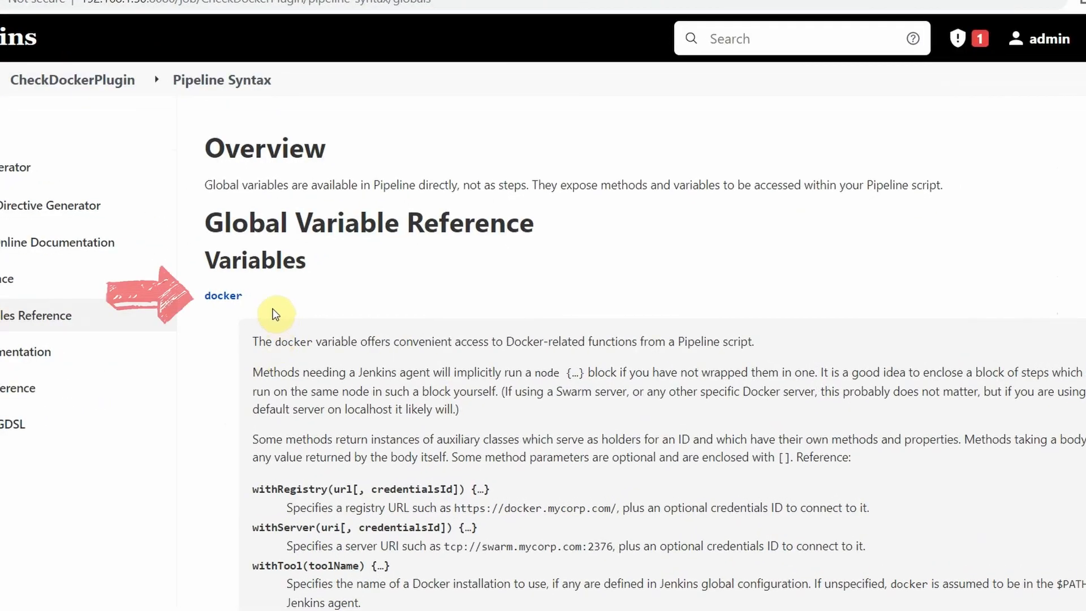
pyautogui.doubleClick(222, 295)
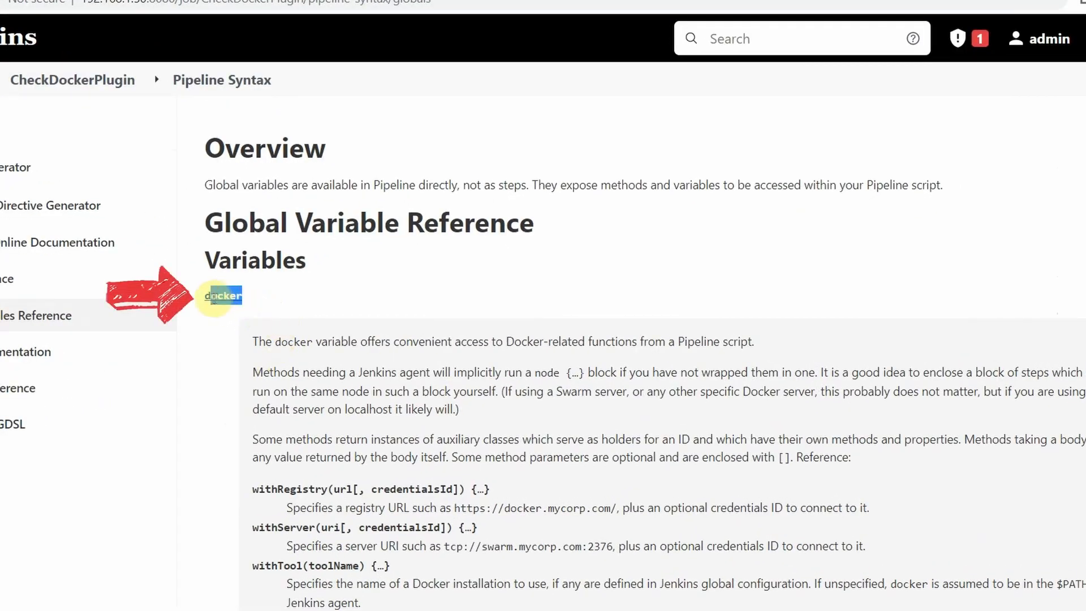
pyautogui.scroll(-3)
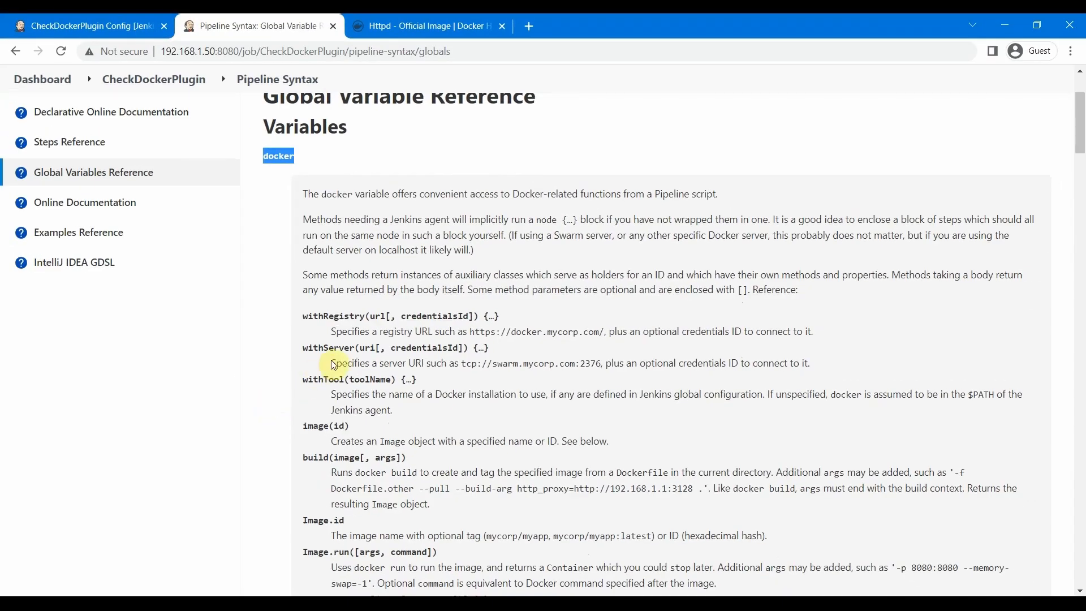
pyautogui.scroll(-3)
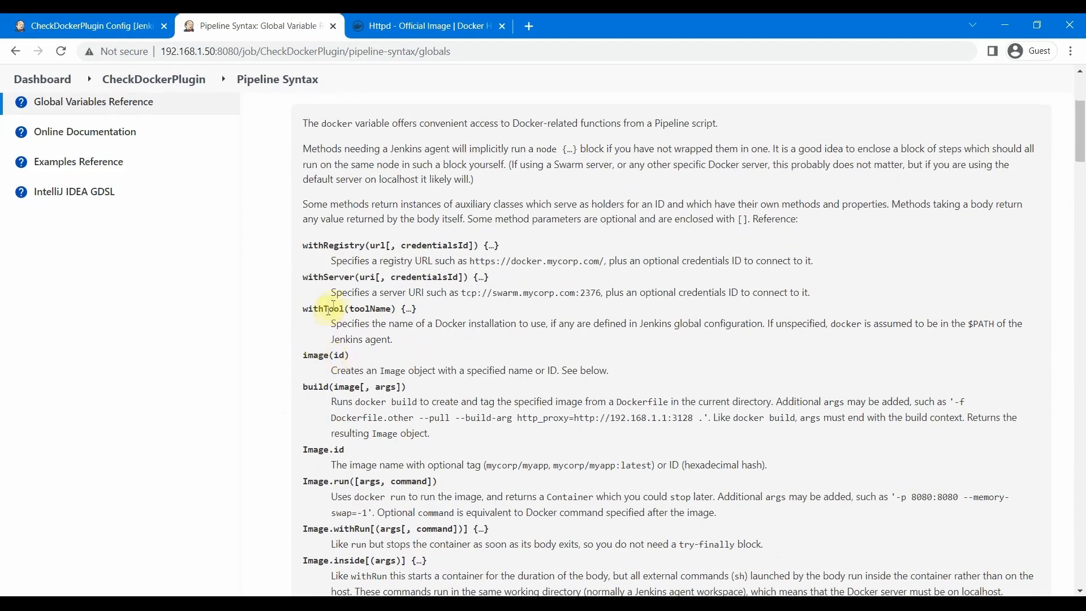
pyautogui.scroll(-3)
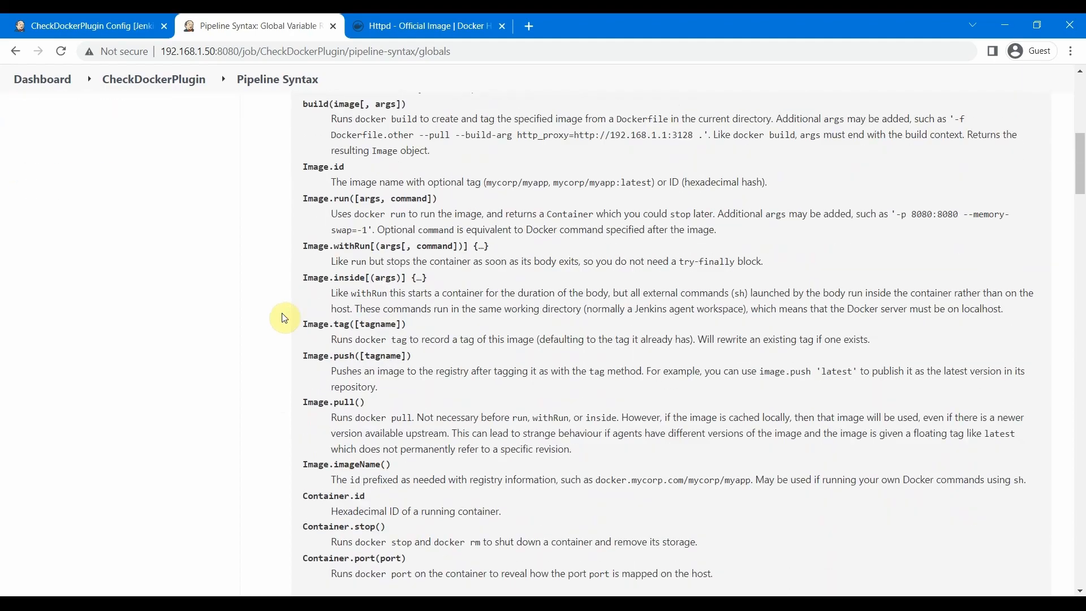
pyautogui.scroll(3)
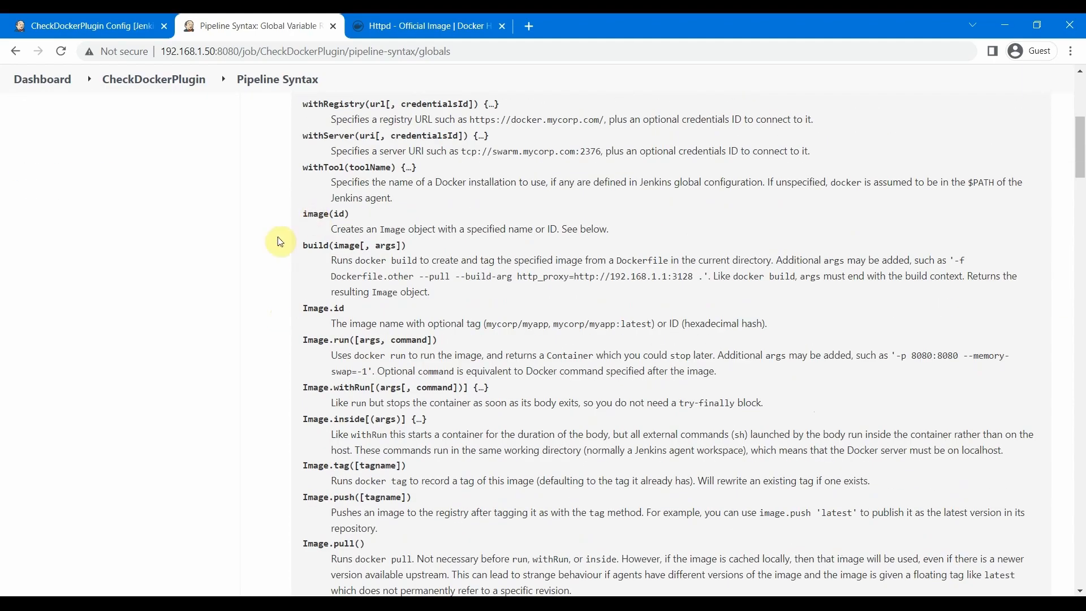
pyautogui.scroll(-3)
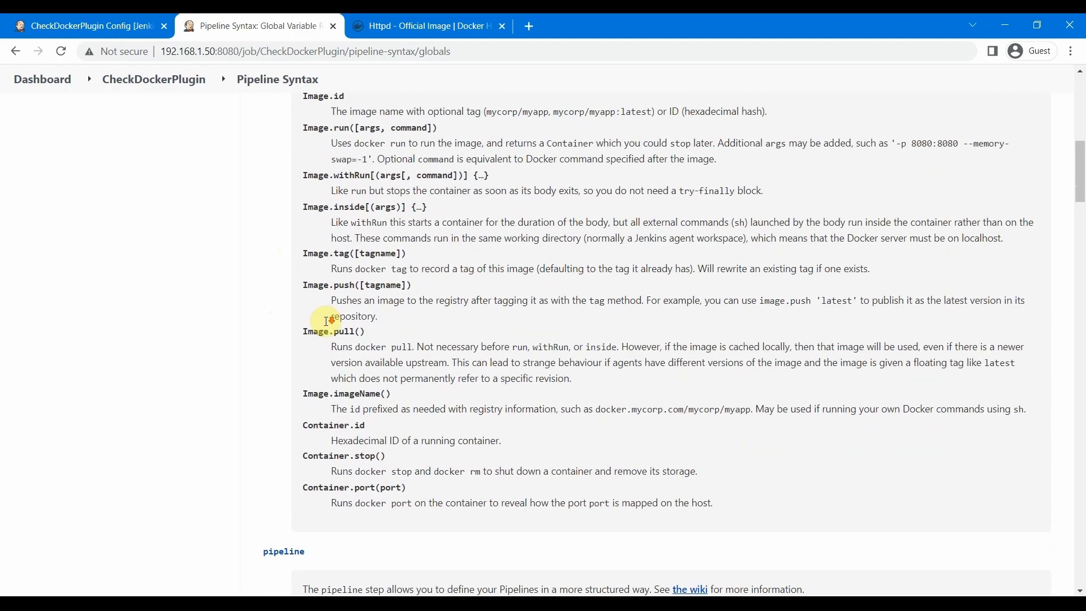
pyautogui.scroll(-3)
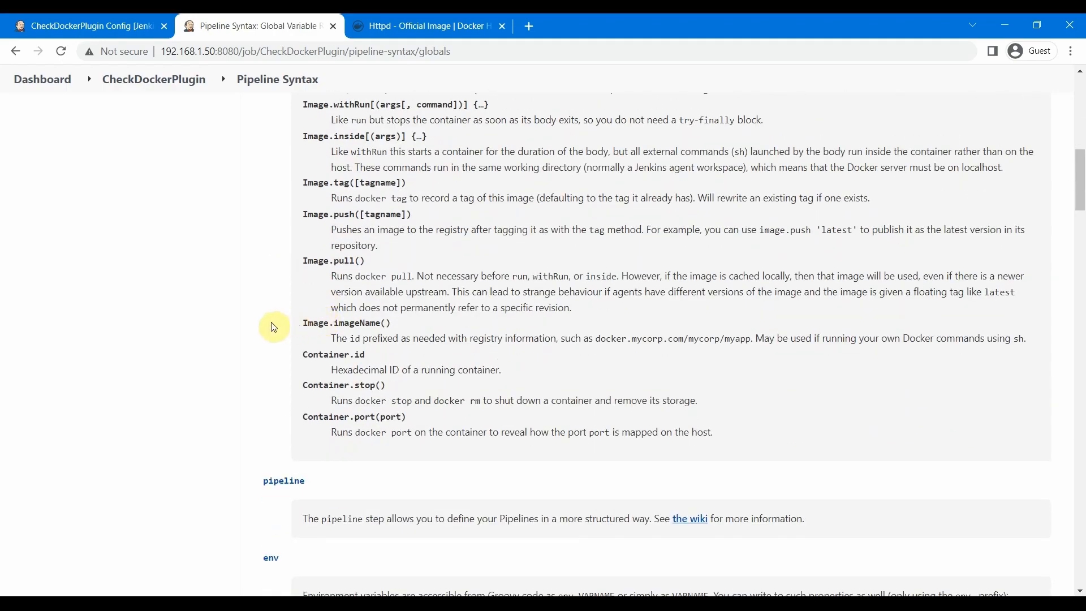
pyautogui.scroll(3)
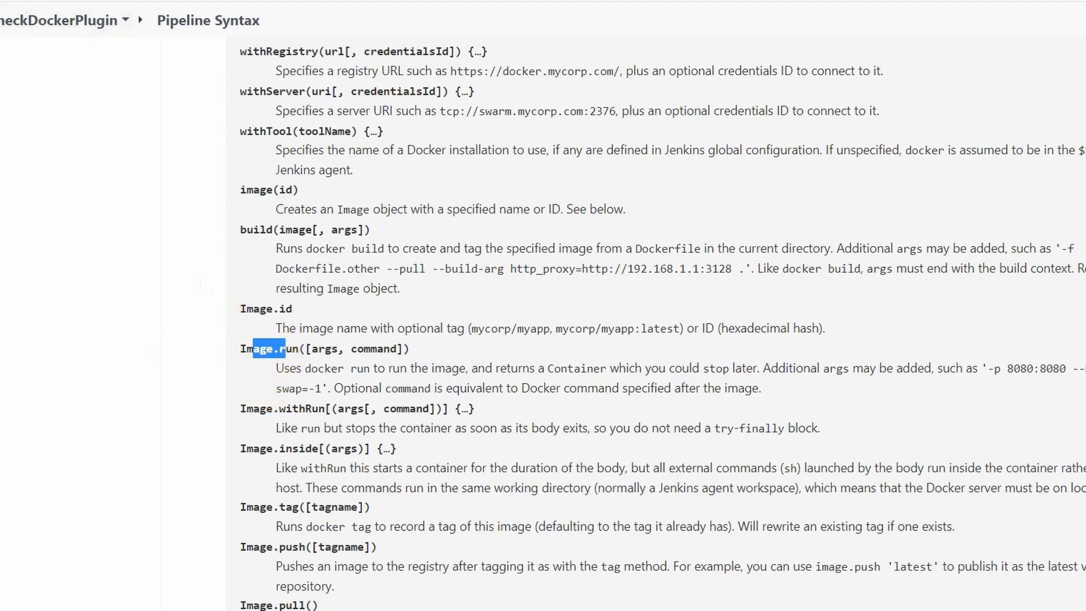
pyautogui.scroll(3)
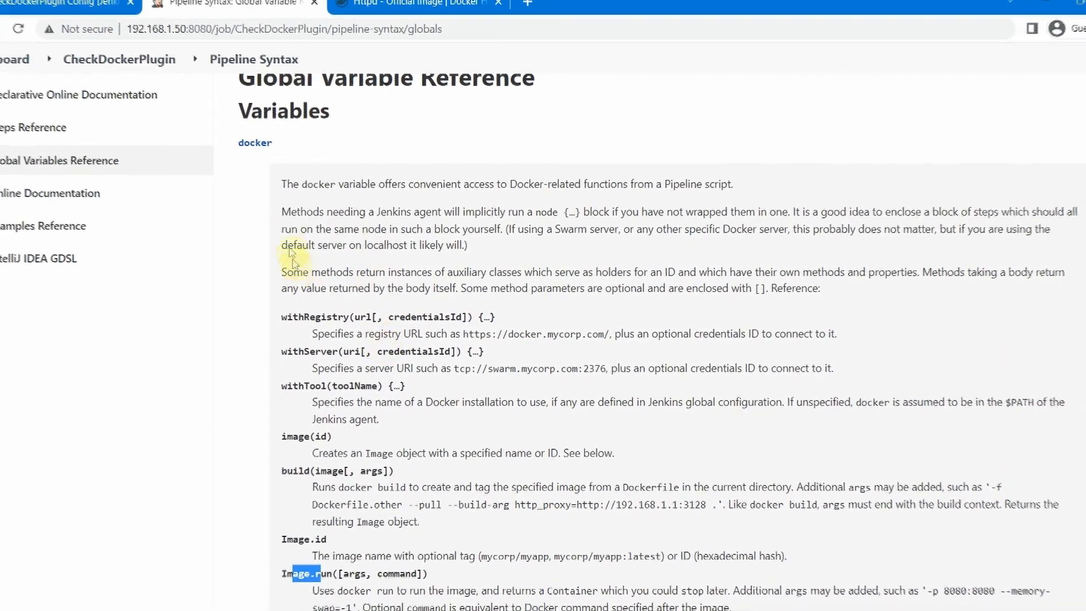
pyautogui.click(665, 26)
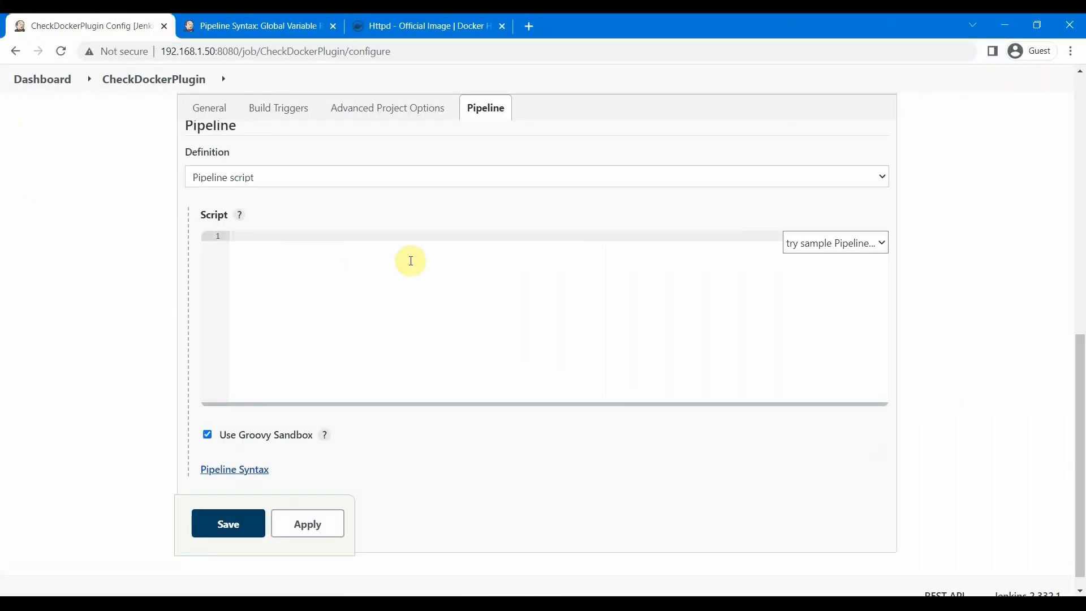
# Step: Load the Hello World sample, rename its stage 'Run Docker' and remove the echo step
pyautogui.click(833, 242)
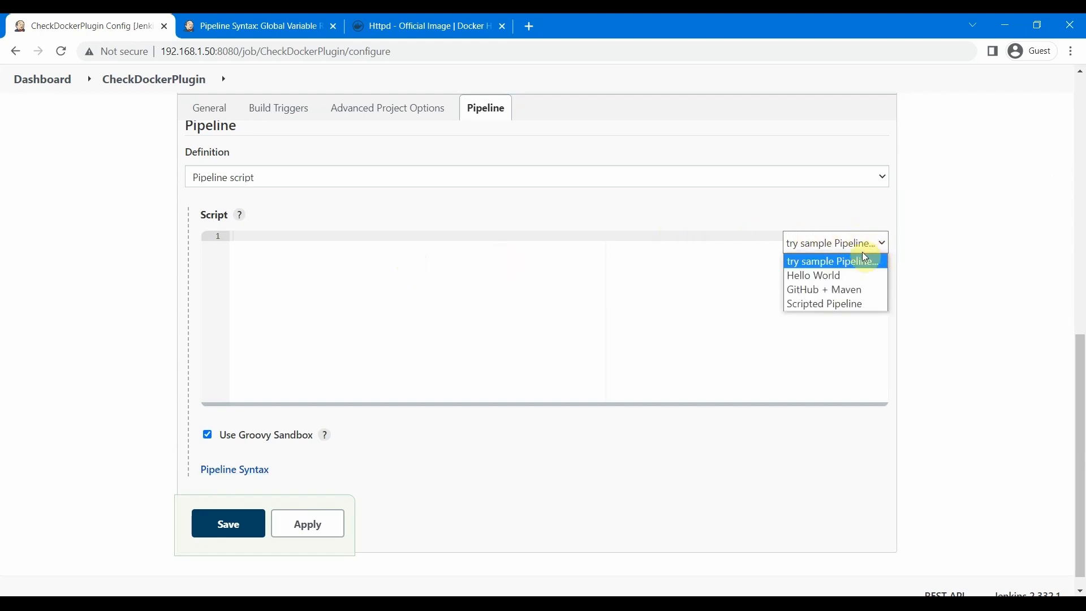
pyautogui.click(812, 275)
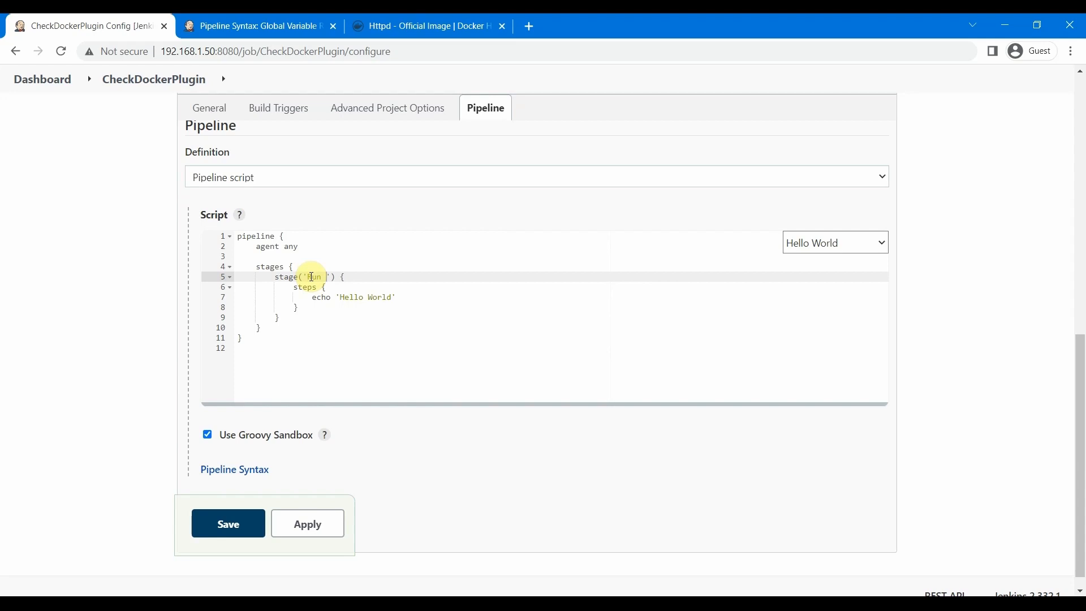
pyautogui.write('Run Docker')
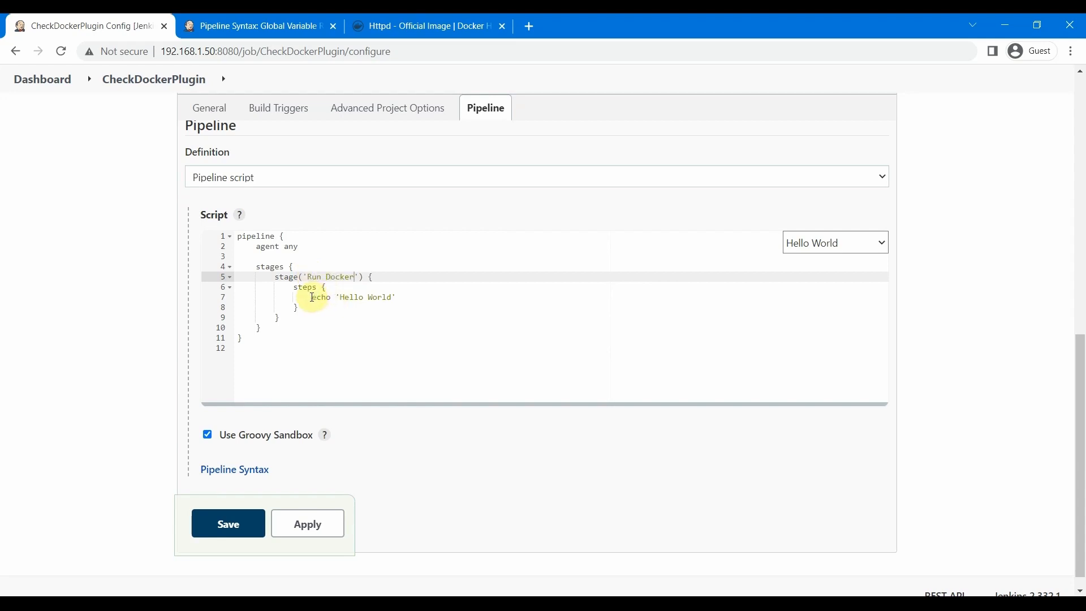
pyautogui.click(312, 296)
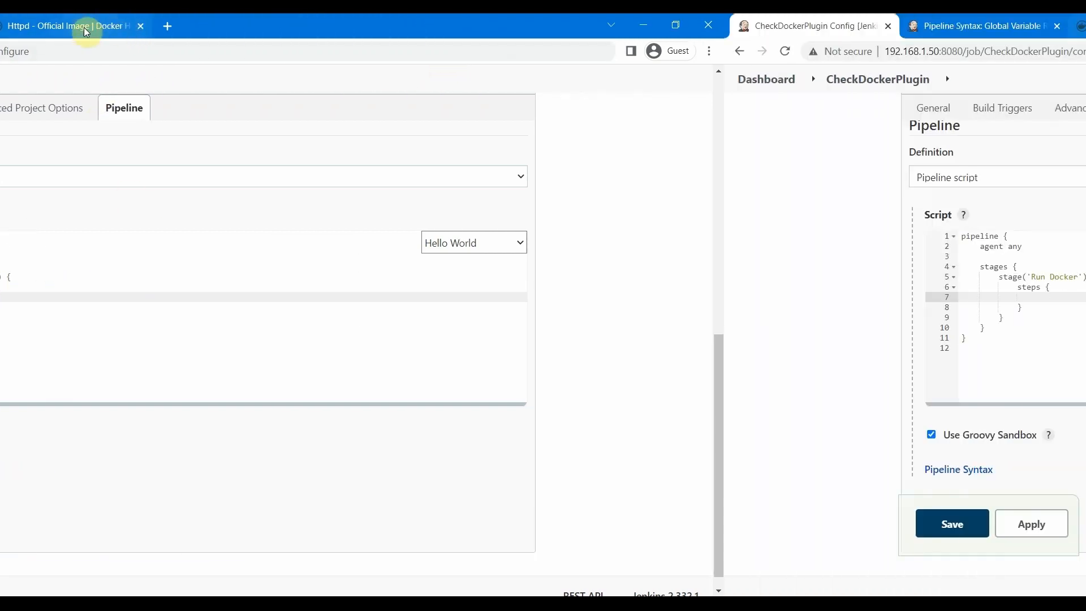
# Step: View the httpd image's Supported tags on Docker Hub, locating 2.4-alpine
pyautogui.click(69, 26)
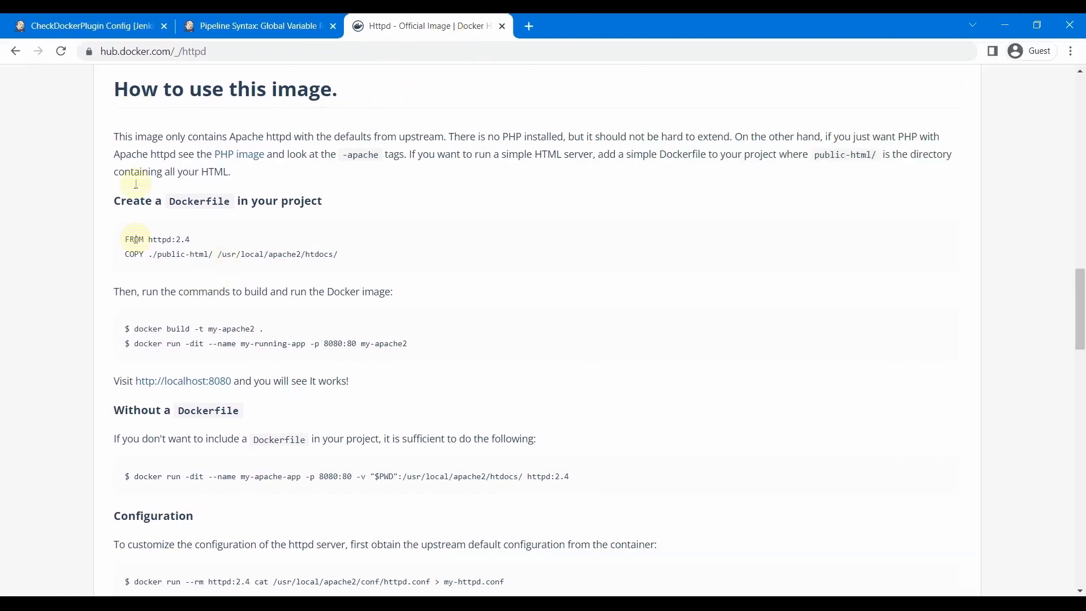
pyautogui.scroll(-3)
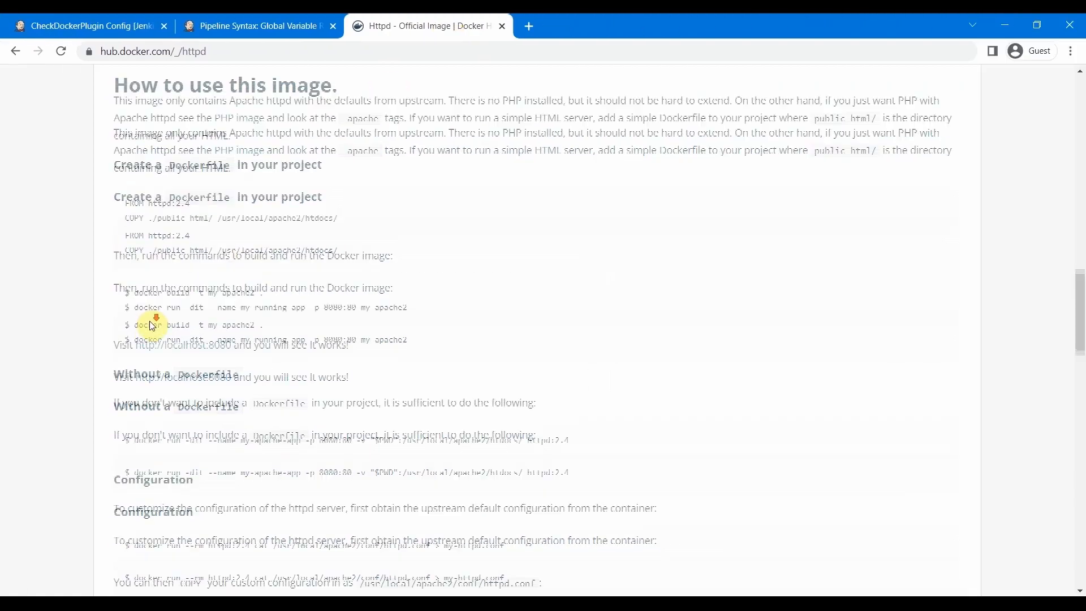
pyautogui.scroll(3)
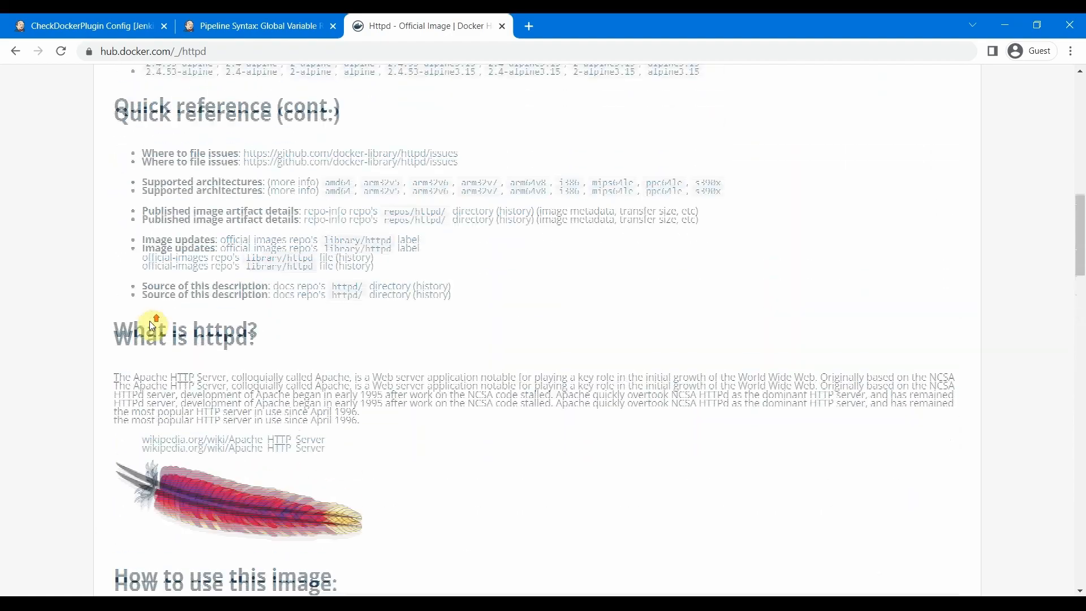
pyautogui.scroll(3)
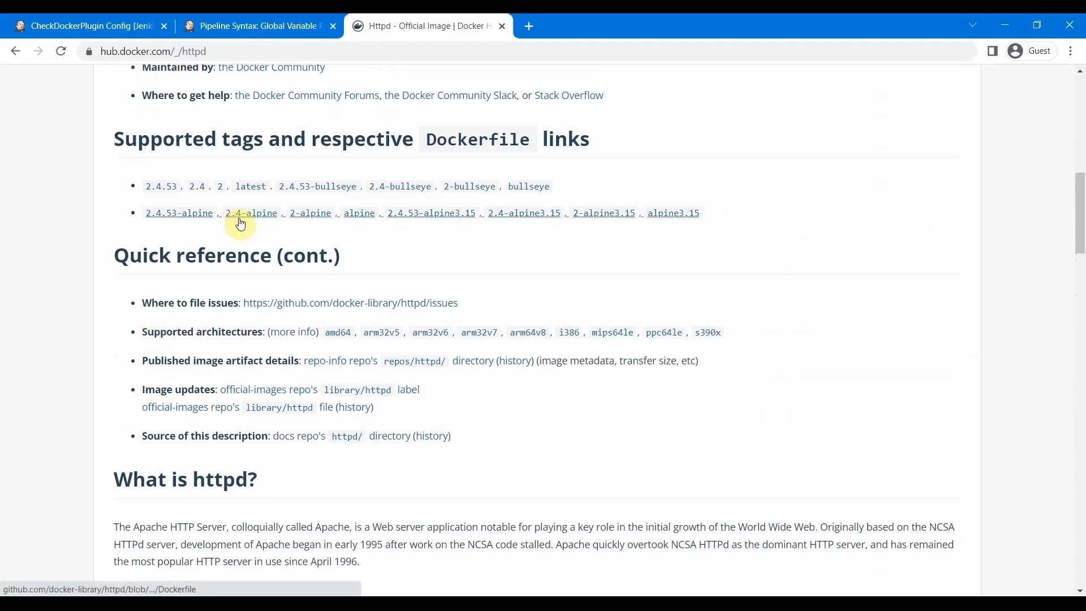
pyautogui.moveTo(279, 227)
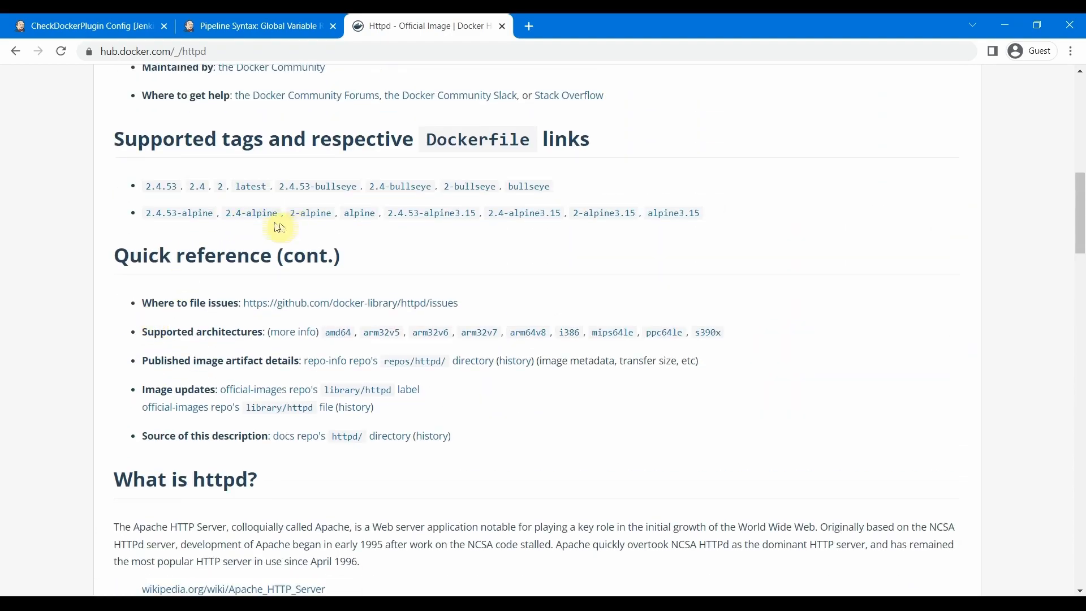
pyautogui.moveTo(252, 213)
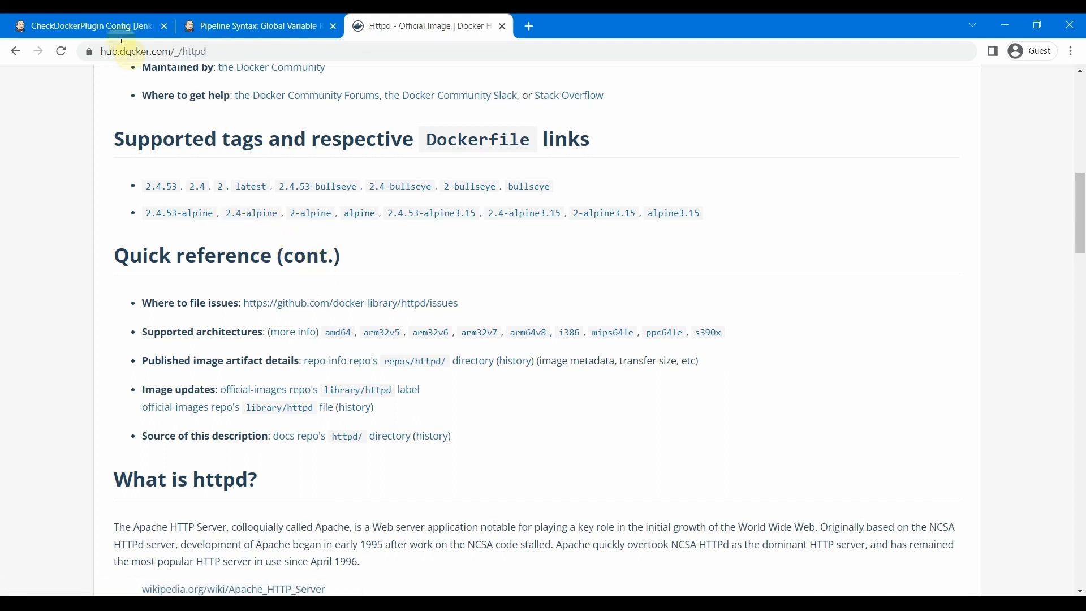
# Step: In the Run Docker stage, set img = 'httpd:2.4-alpine' and start a docker.image('') call
pyautogui.click(82, 26)
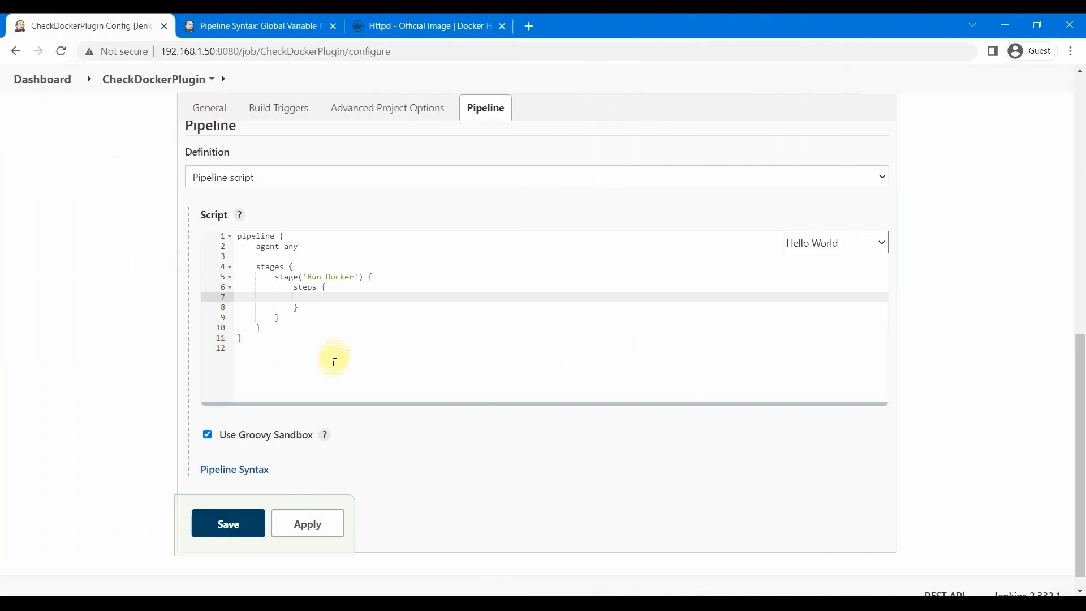
pyautogui.write('i')
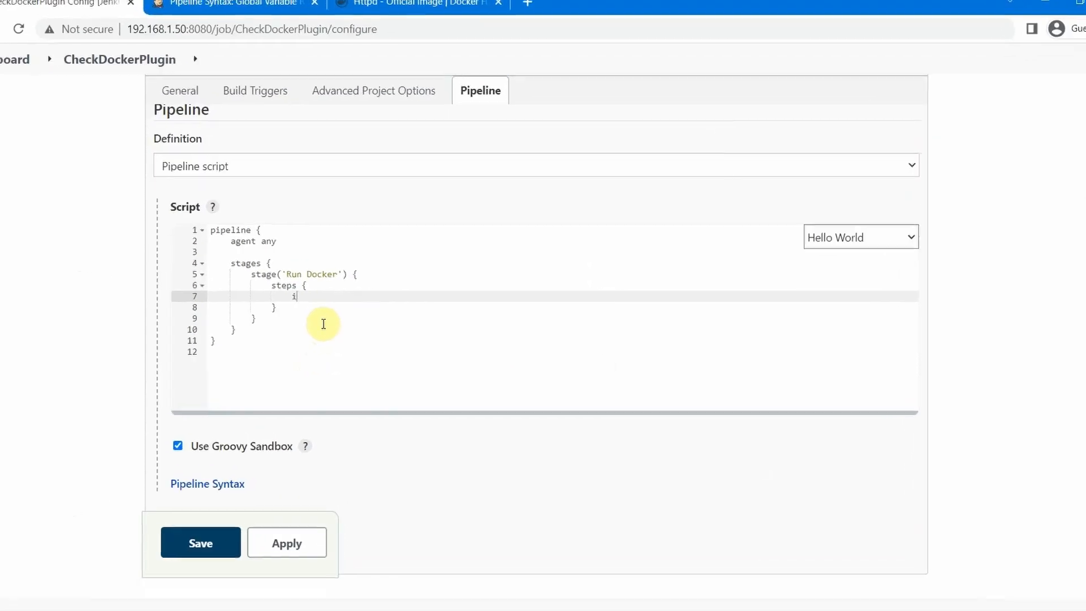
pyautogui.write("mg = 'httpd:2.4-alpine'")
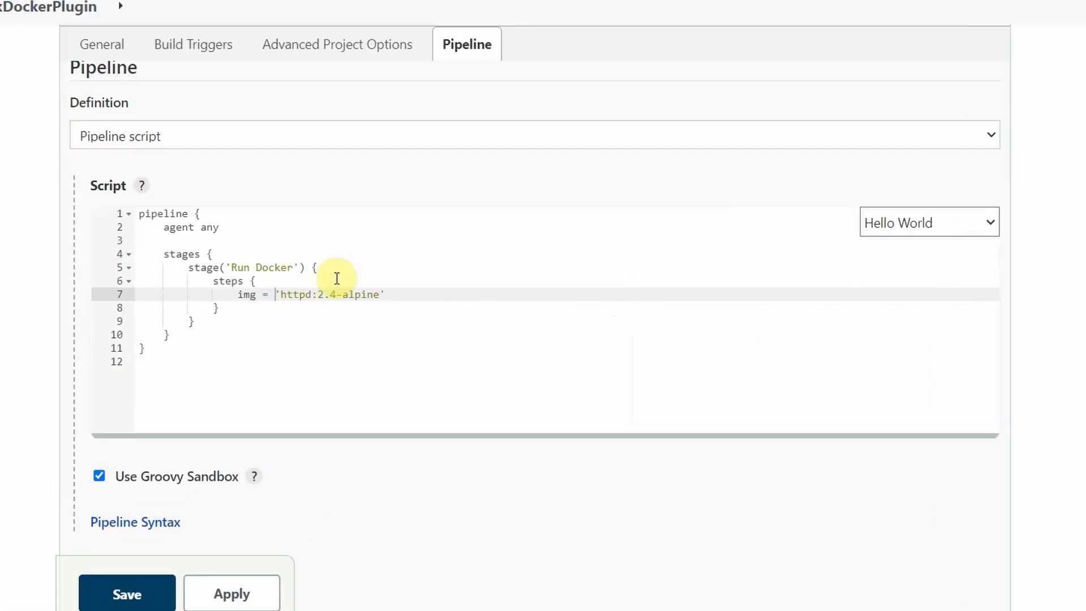
pyautogui.moveTo(396, 294)
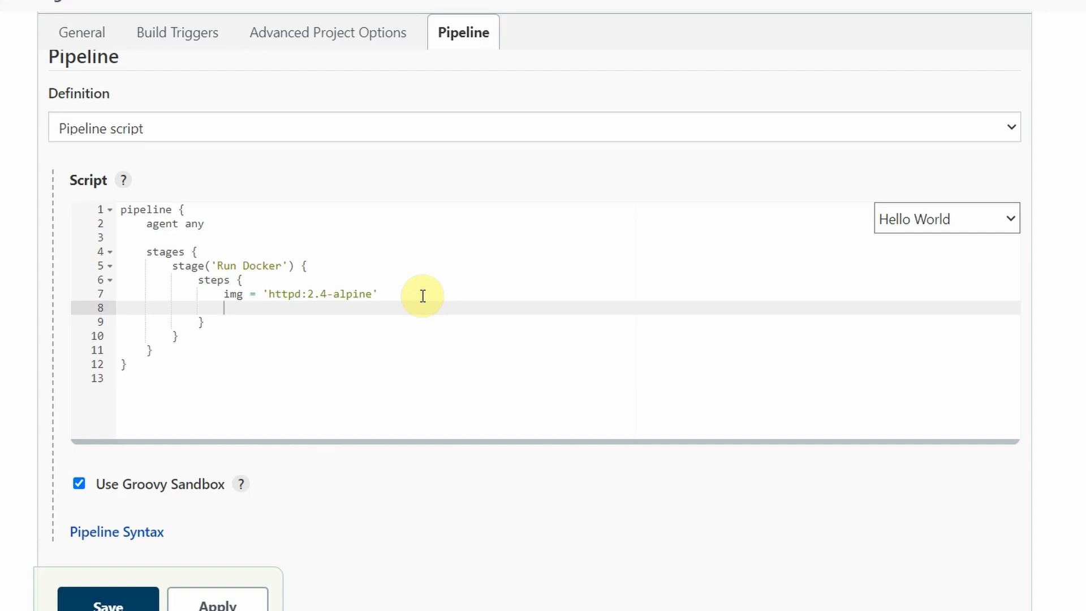
pyautogui.write('docker.image')
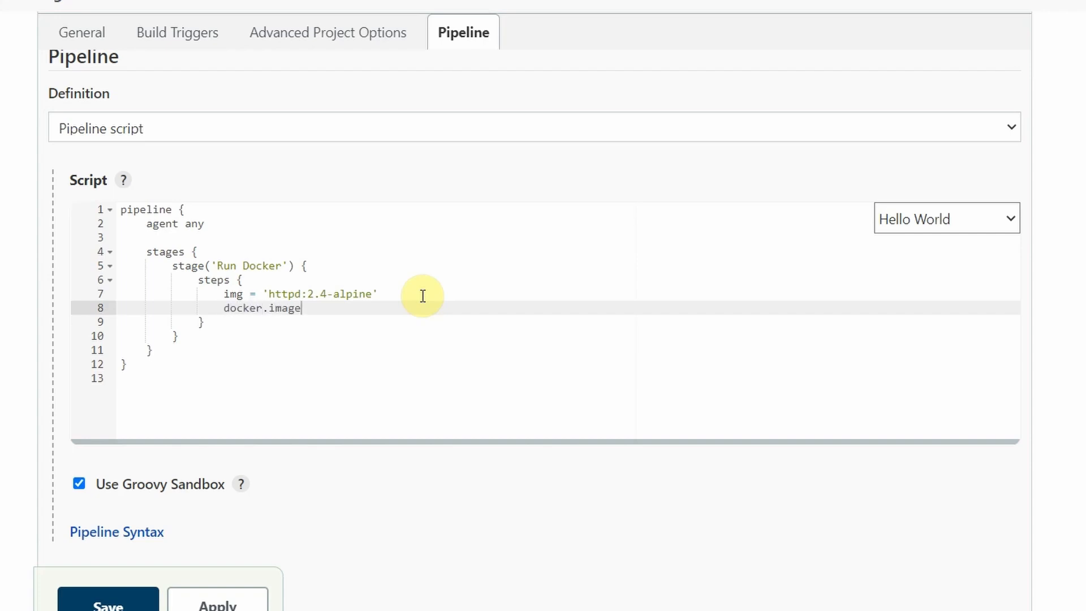
pyautogui.write("('')")
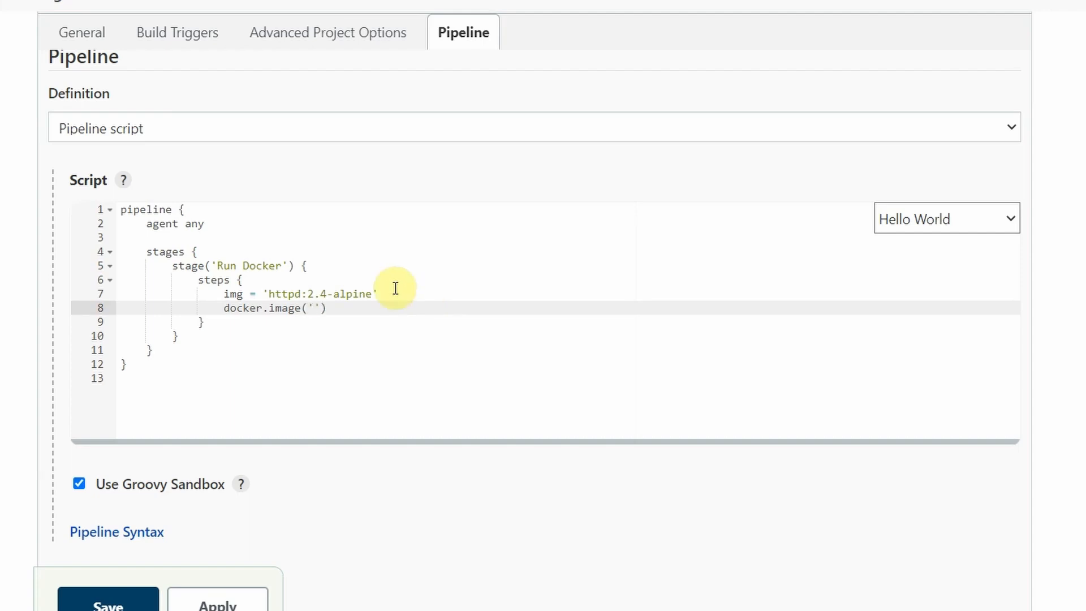
# Step: Make the call docker.image("${img}").ru… and look up Image.run arguments in the docker reference
pyautogui.click(255, 294)
pyautogui.write('$')
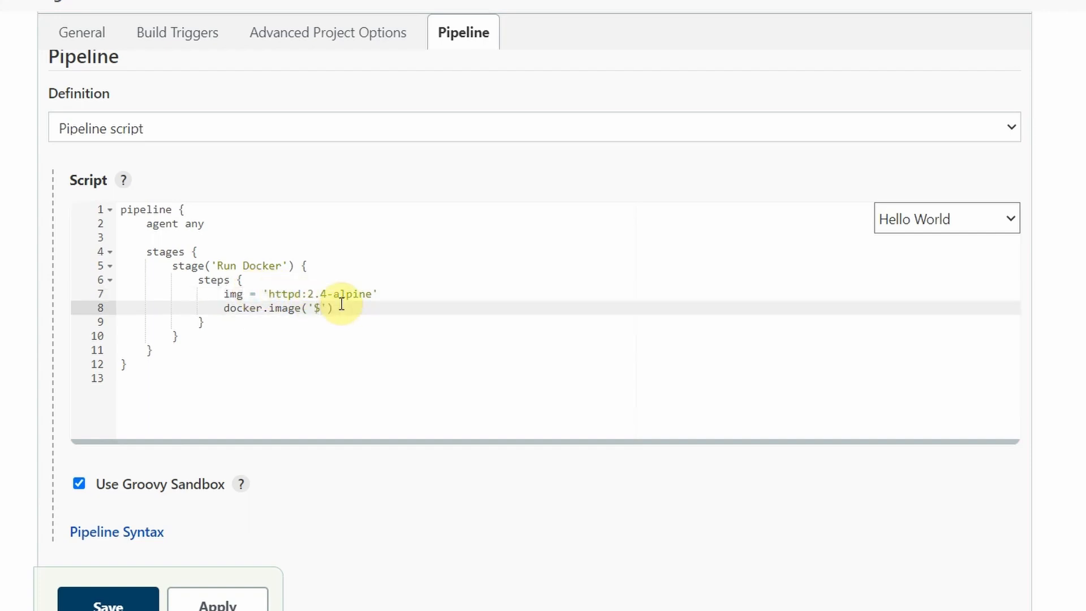
pyautogui.write('{}img')
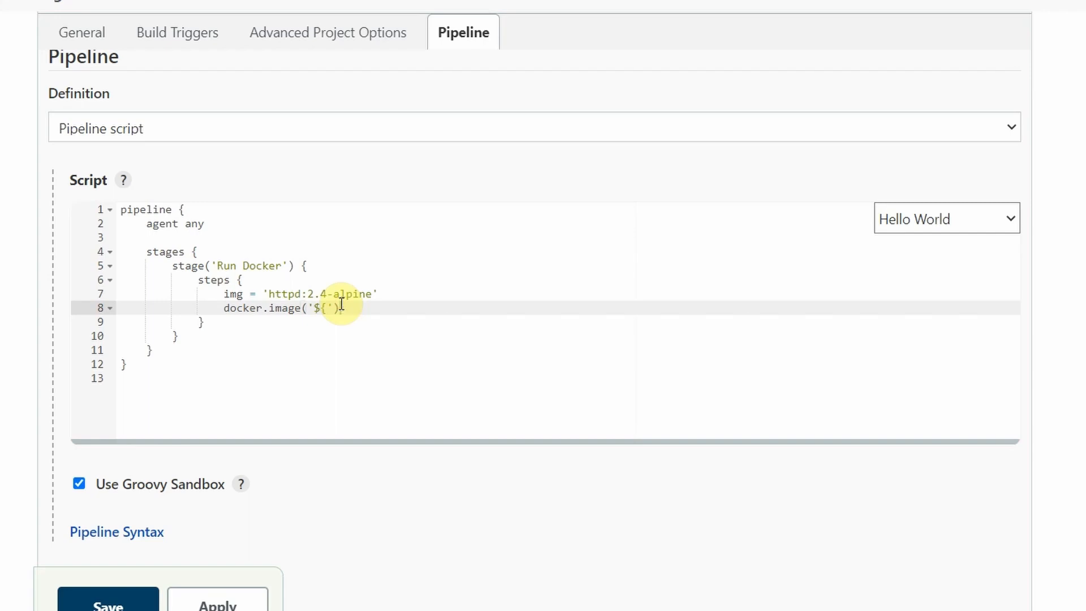
pyautogui.write('img}')
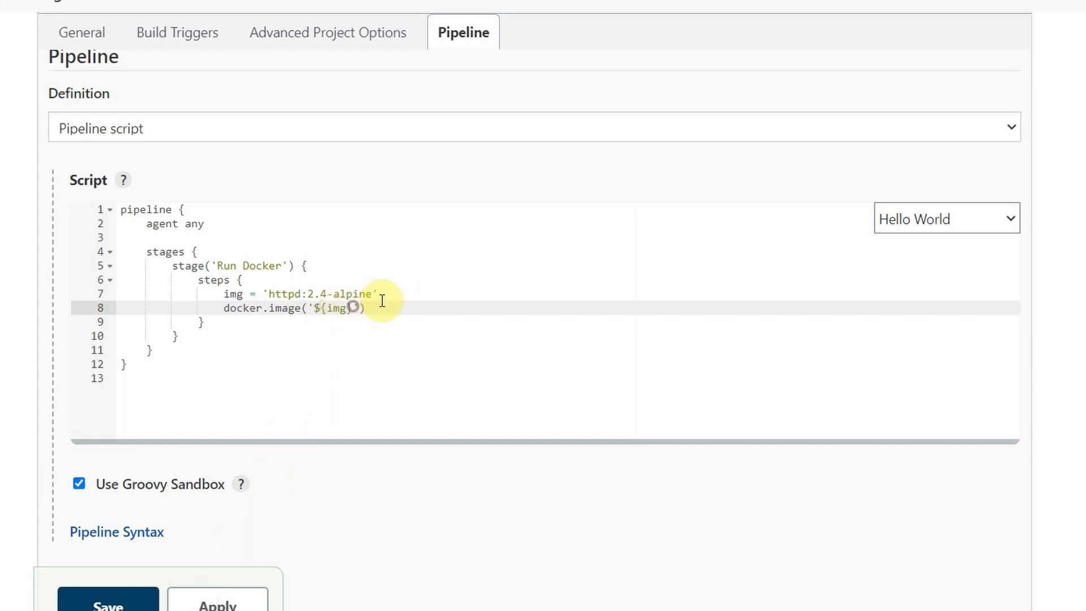
pyautogui.write('"')
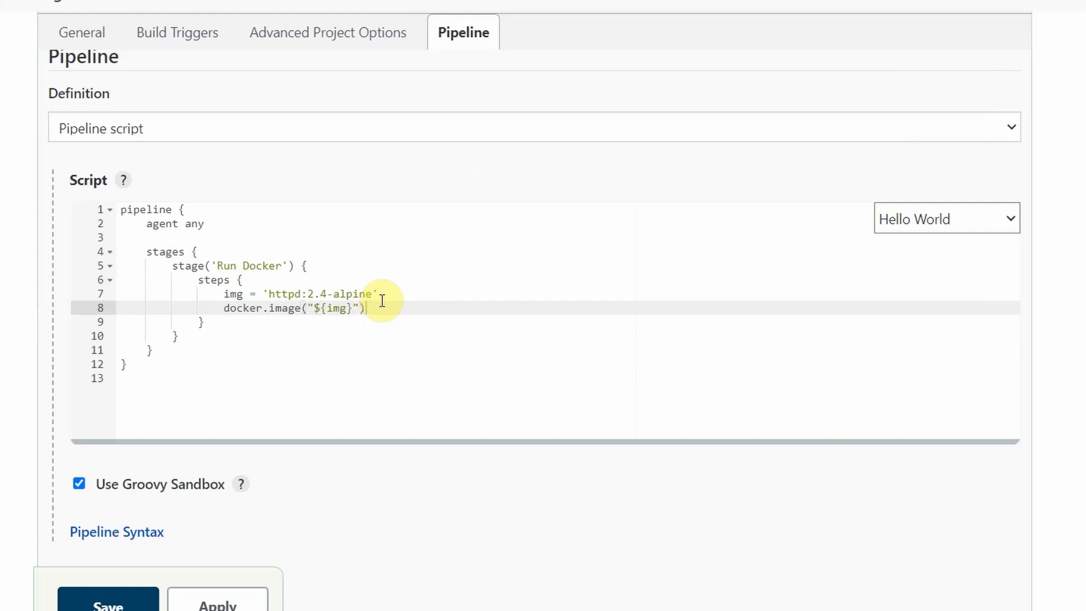
pyautogui.write('.ru')
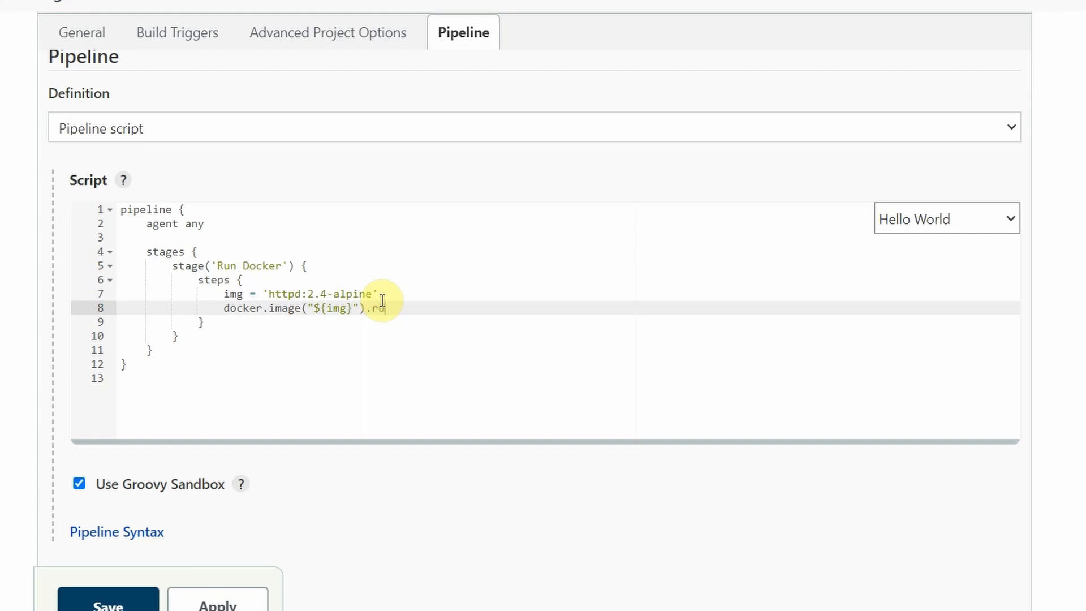
pyautogui.click(257, 26)
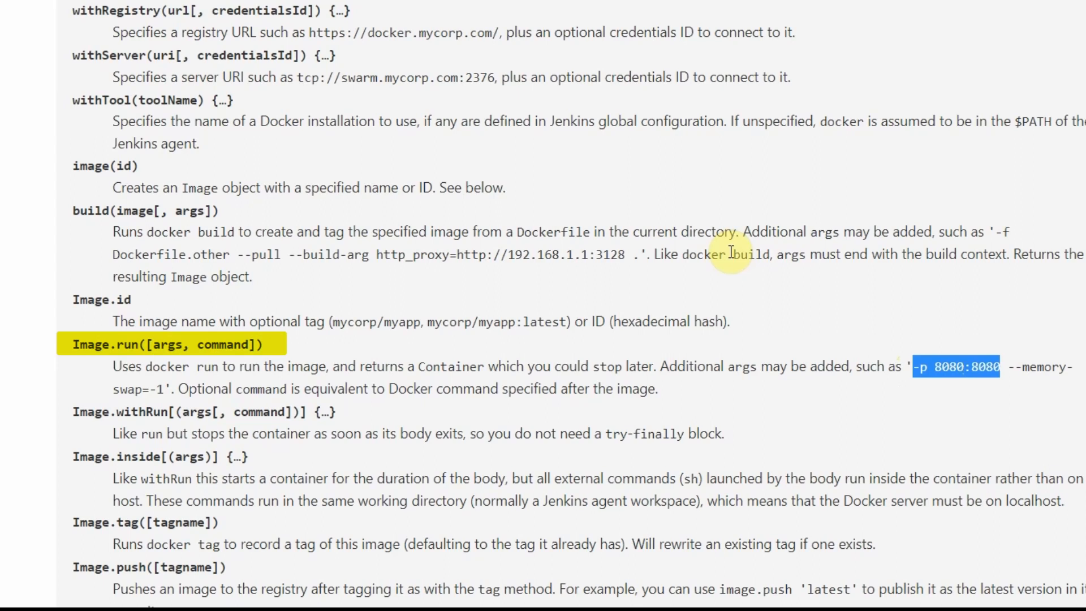
pyautogui.moveTo(890, 395)
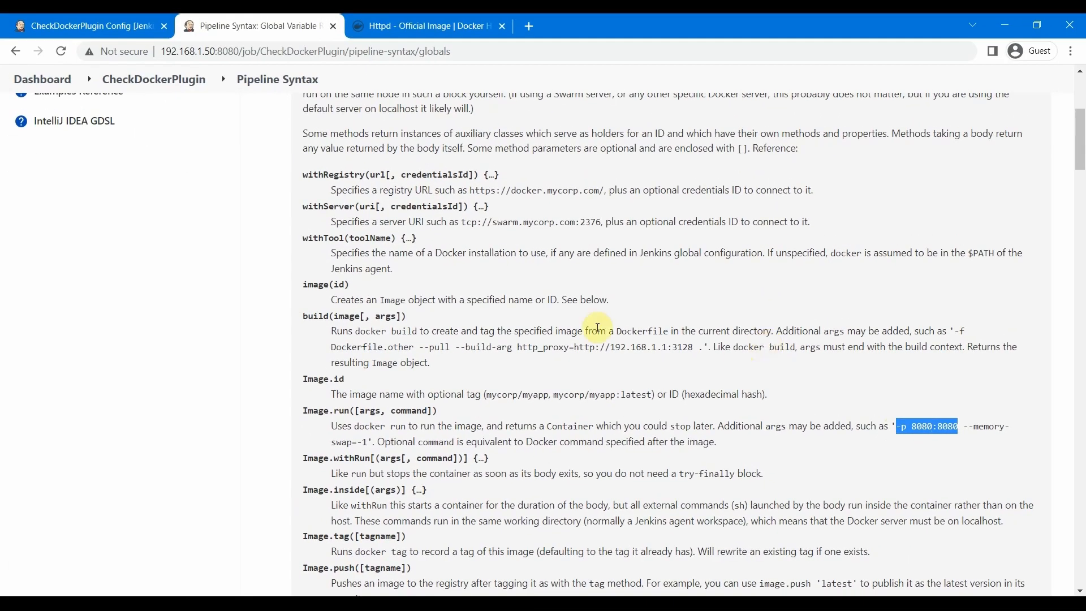
# Step: Complete the run step with detached mode and a port mapping: run('-d -p 80:80')
pyautogui.click(89, 26)
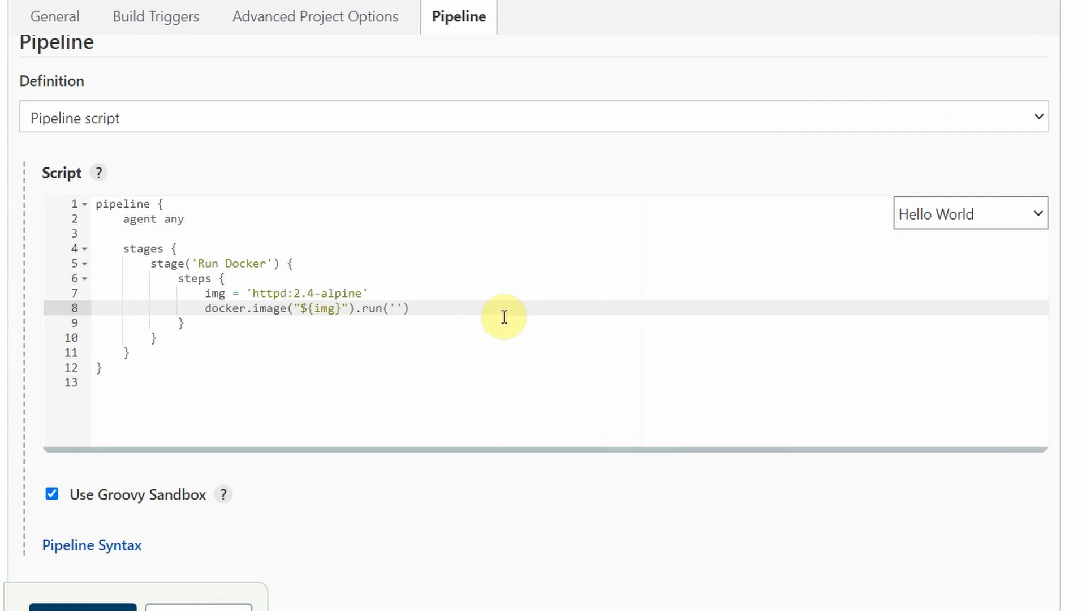
pyautogui.write('-d')
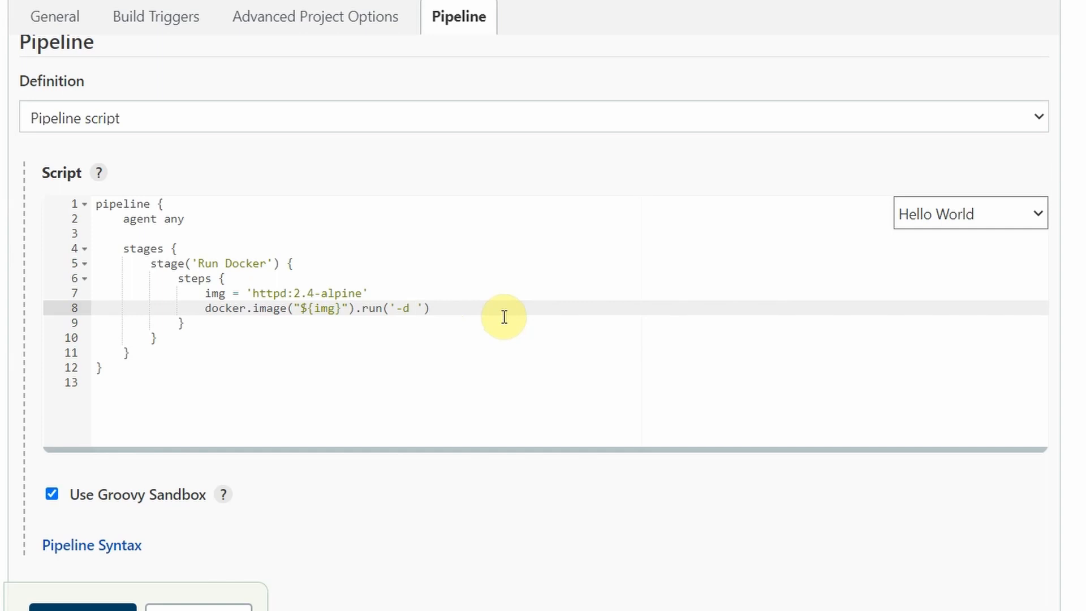
pyautogui.write('-p 8080:8080')
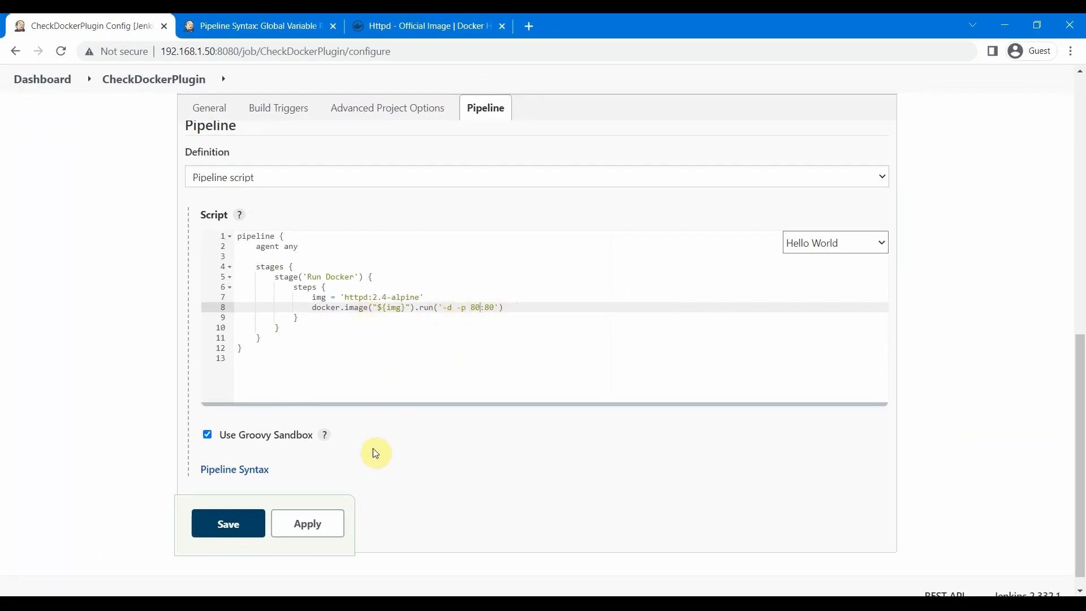
# Step: Save and build the pipeline, read build #1's failing console output, and return to the project page
pyautogui.click(227, 522)
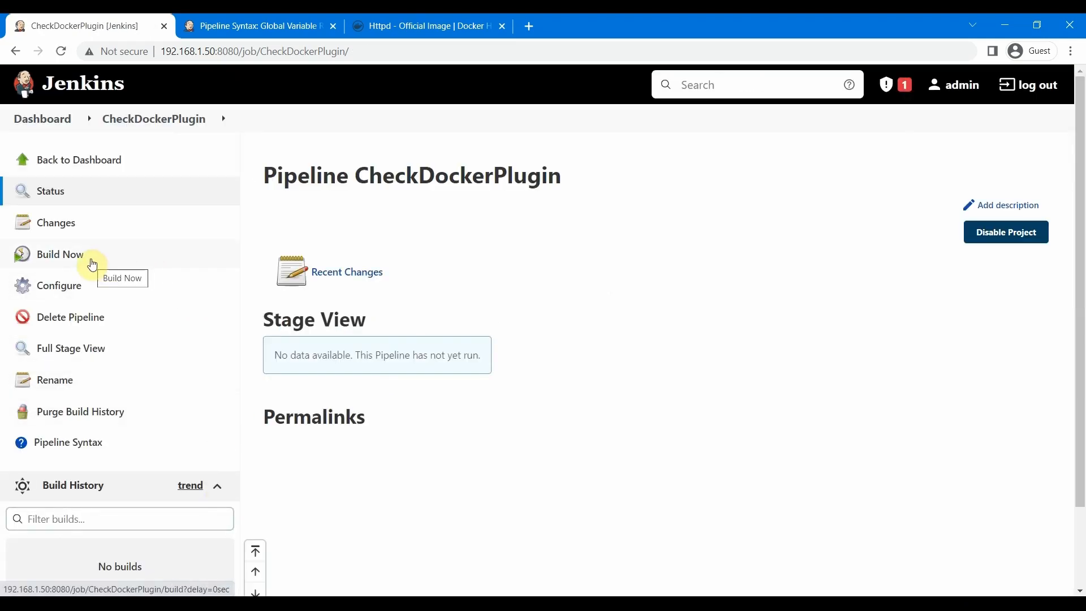
pyautogui.click(60, 253)
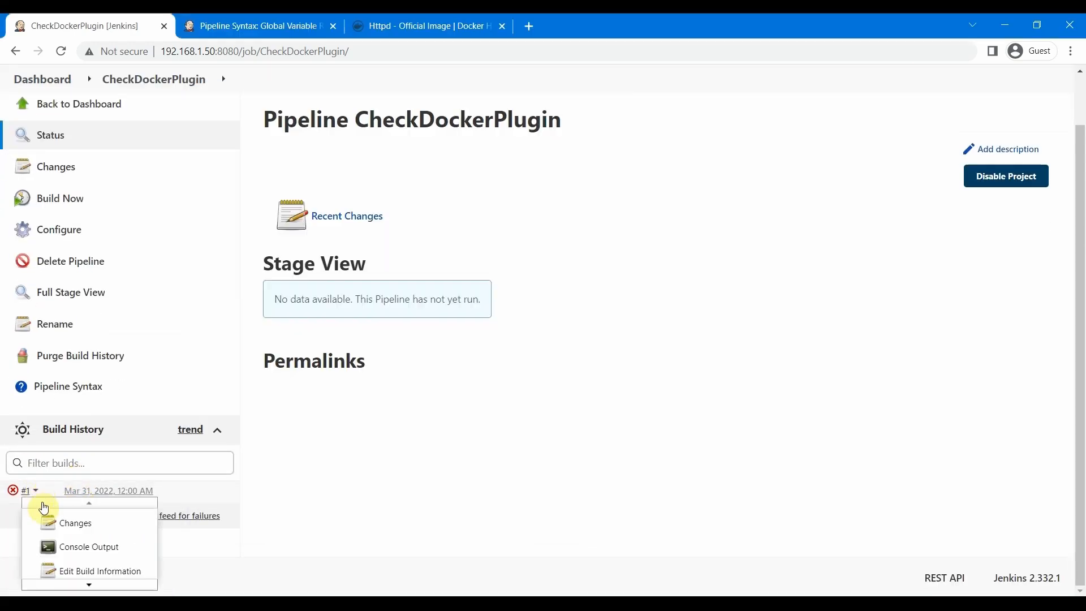
pyautogui.click(88, 546)
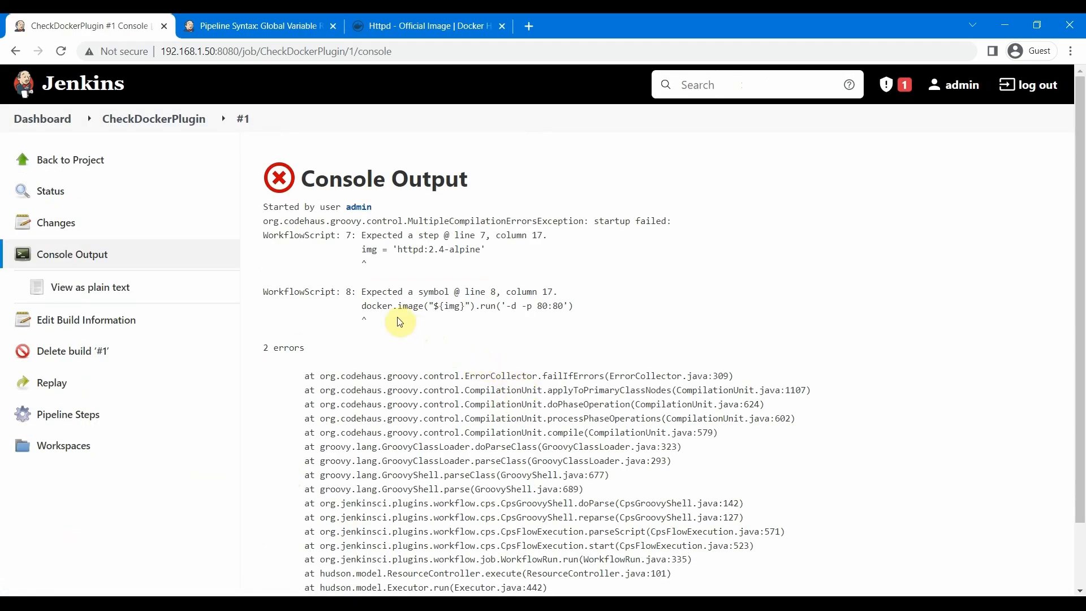
pyautogui.moveTo(408, 291)
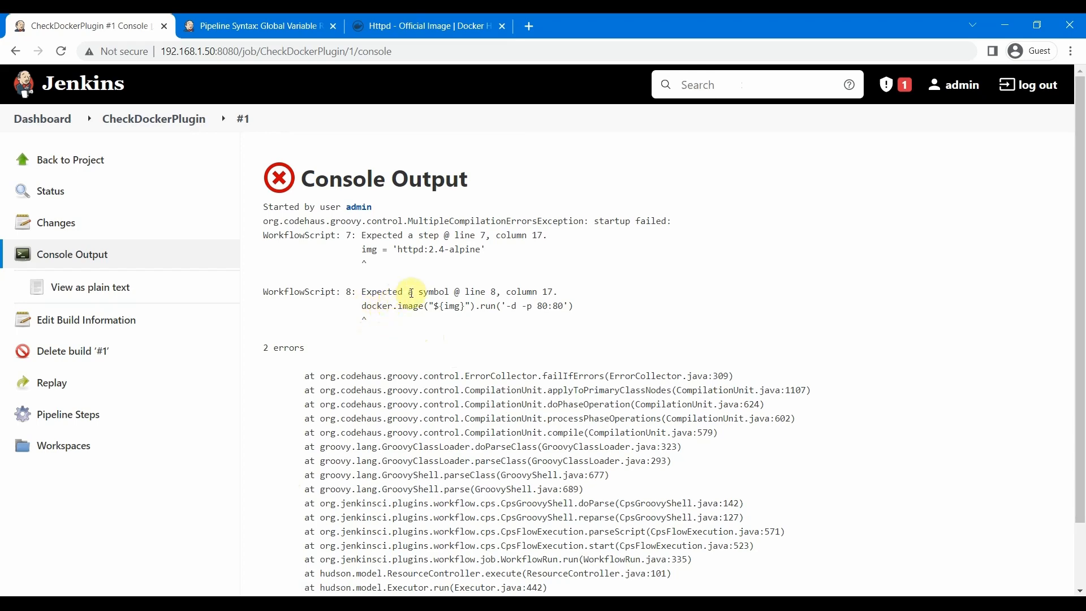
pyautogui.click(152, 119)
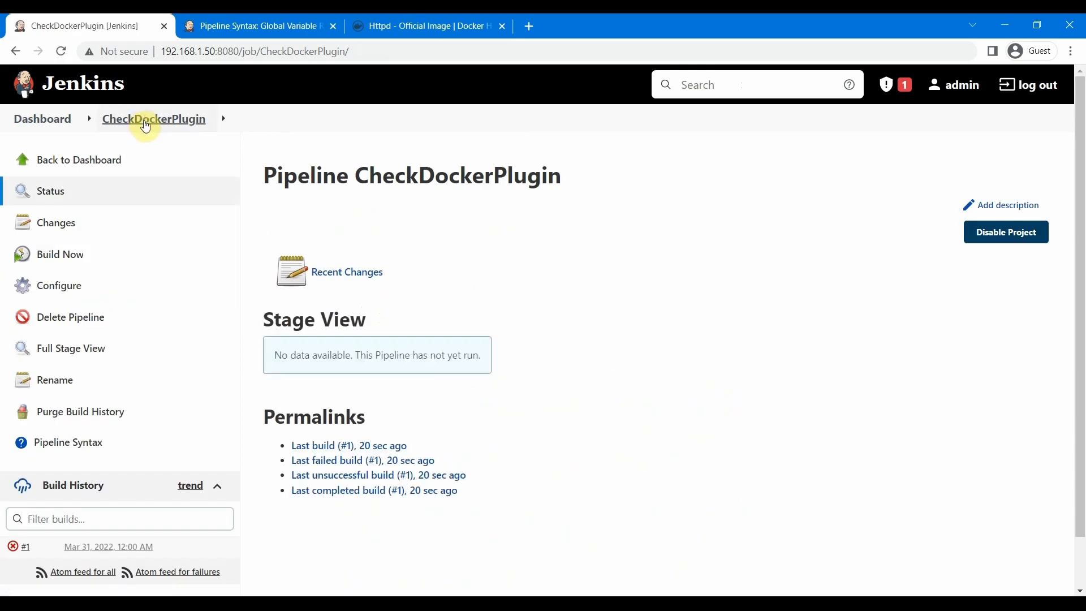
# Step: Wrap the img and docker run lines in a script { } block, then apply and save
pyautogui.click(57, 285)
pyautogui.write('sc')
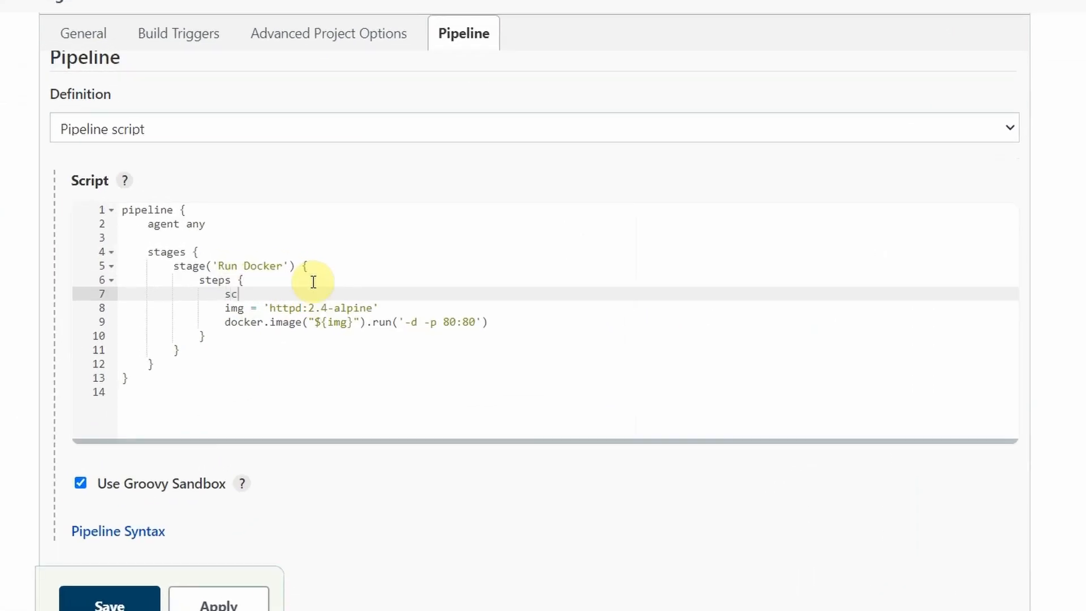
pyautogui.write('ript {')
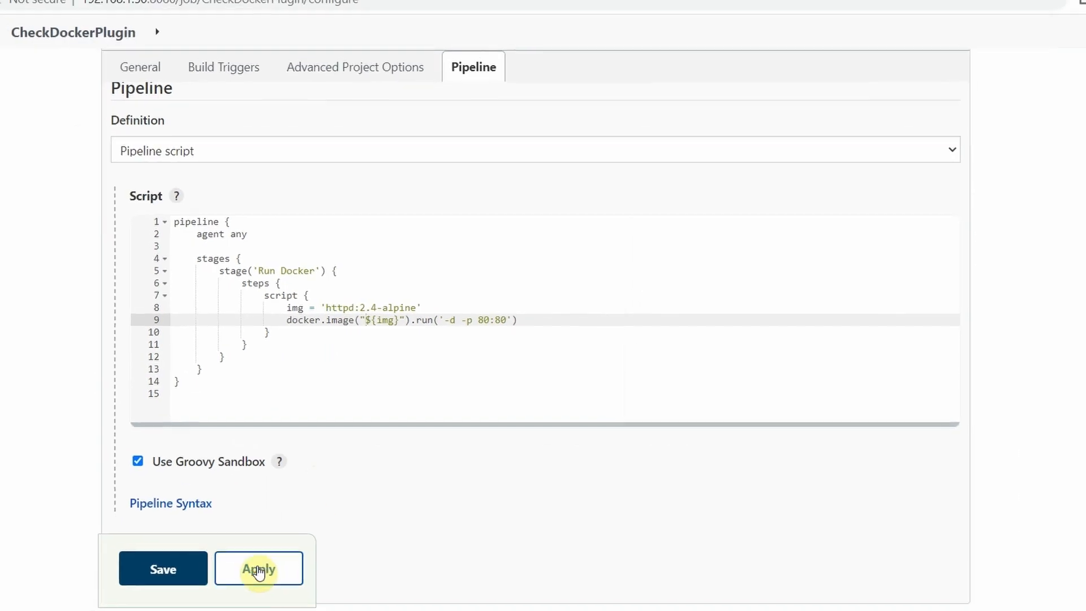
pyautogui.click(163, 569)
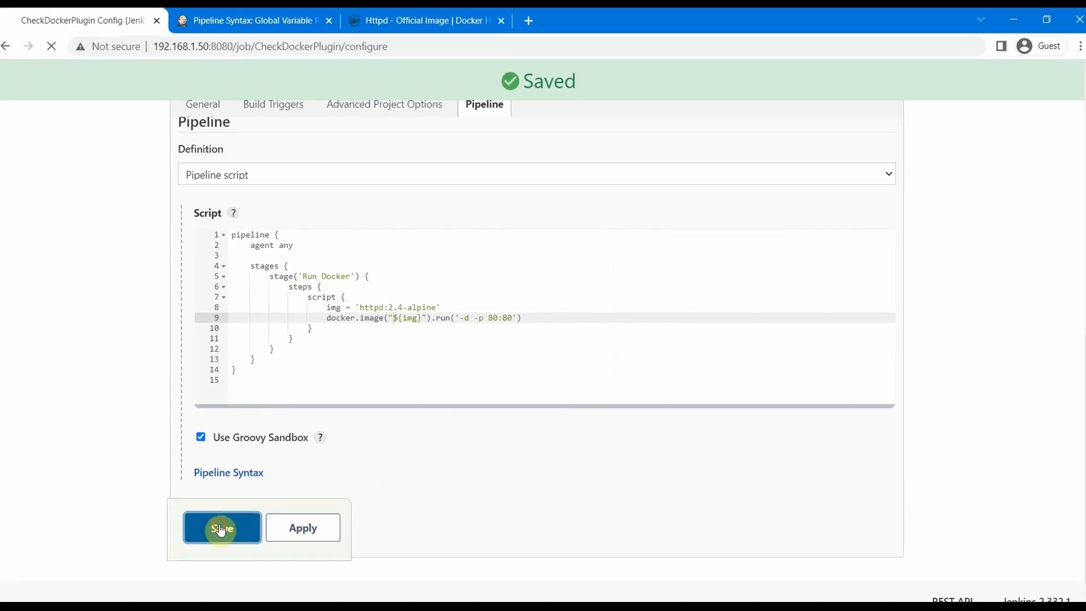
pyautogui.click(221, 527)
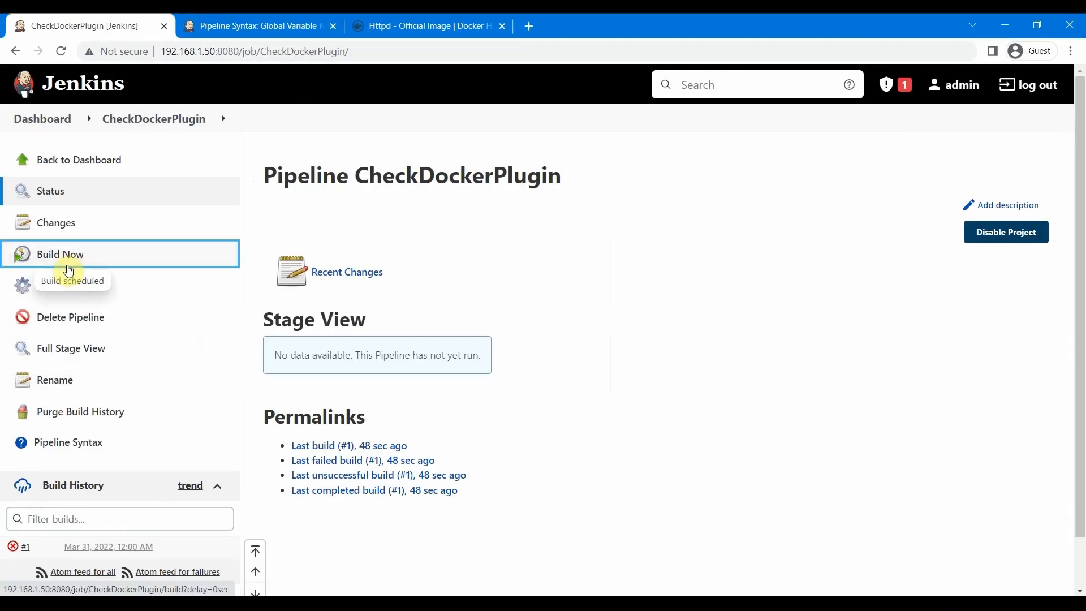
# Step: Start build #2 of CheckDockerPlugin and follow its console log down to Finished: SUCCESS
pyautogui.click(60, 253)
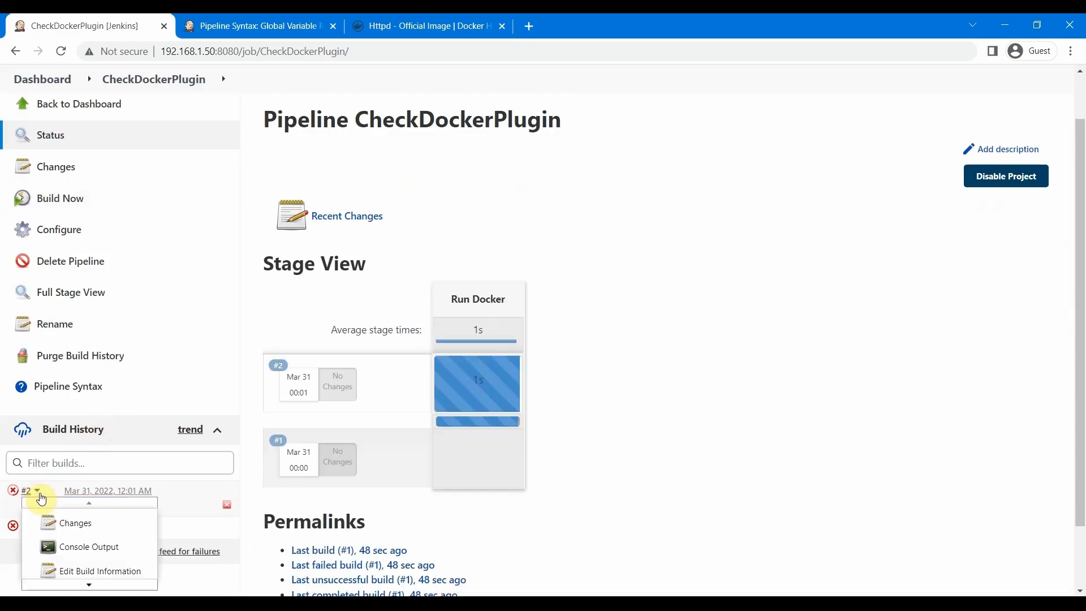
pyautogui.click(88, 546)
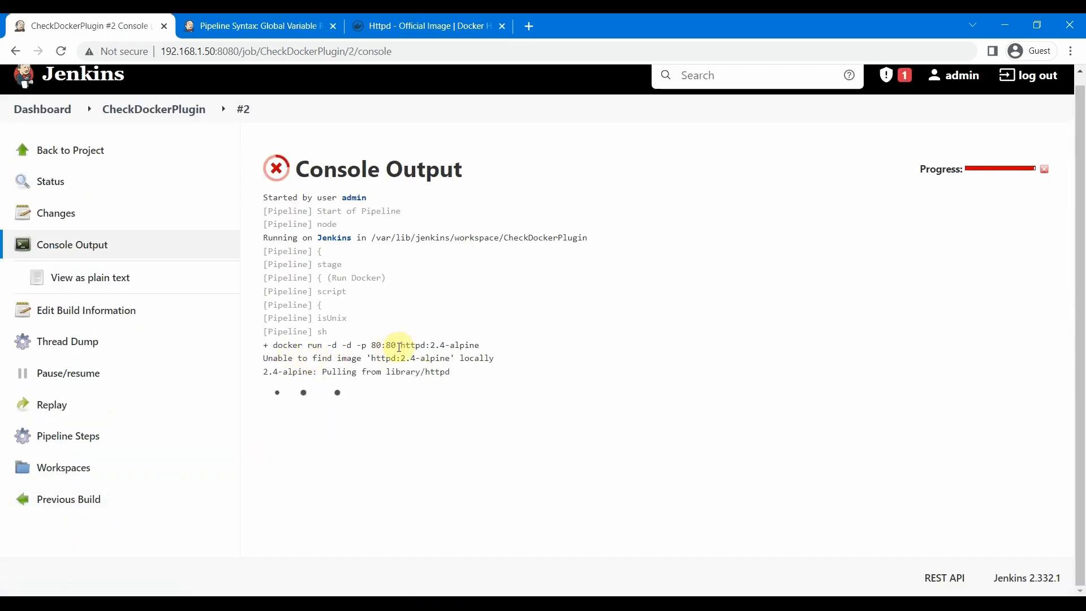
pyautogui.scroll(-3)
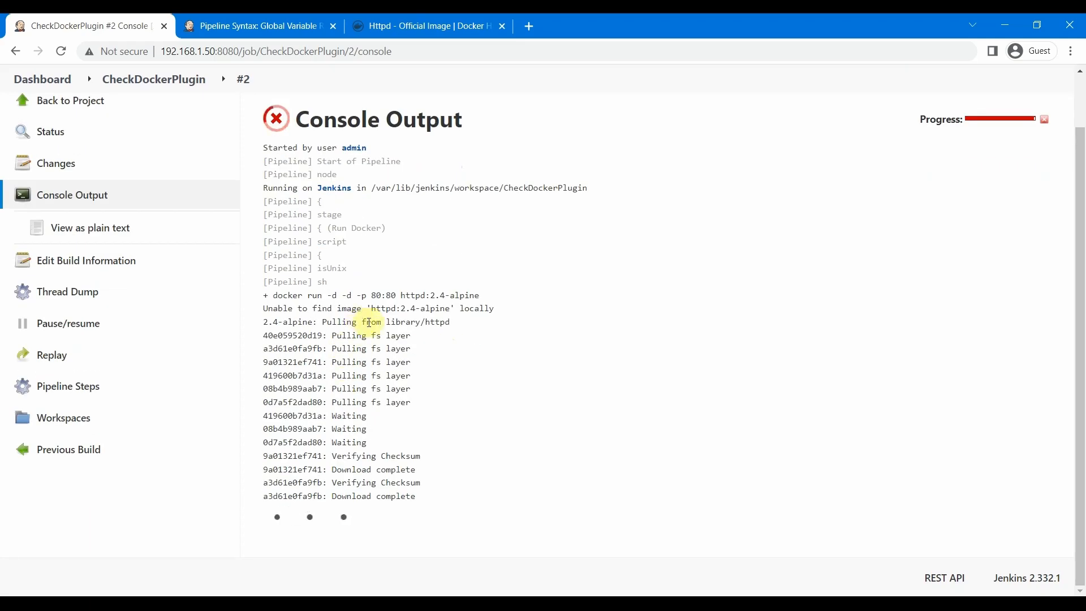
pyautogui.scroll(-3)
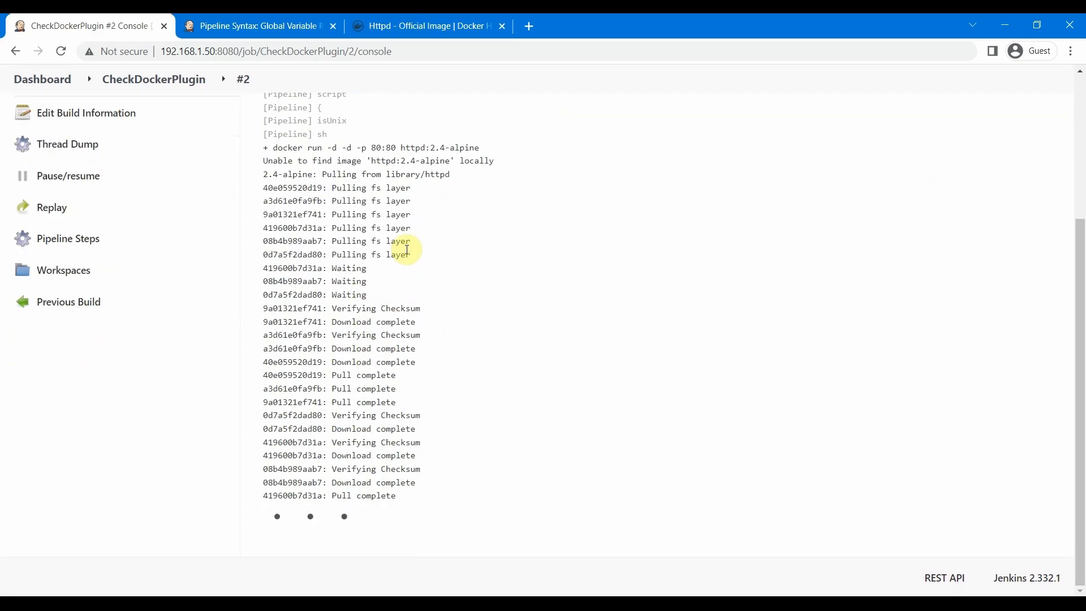
pyautogui.scroll(-3)
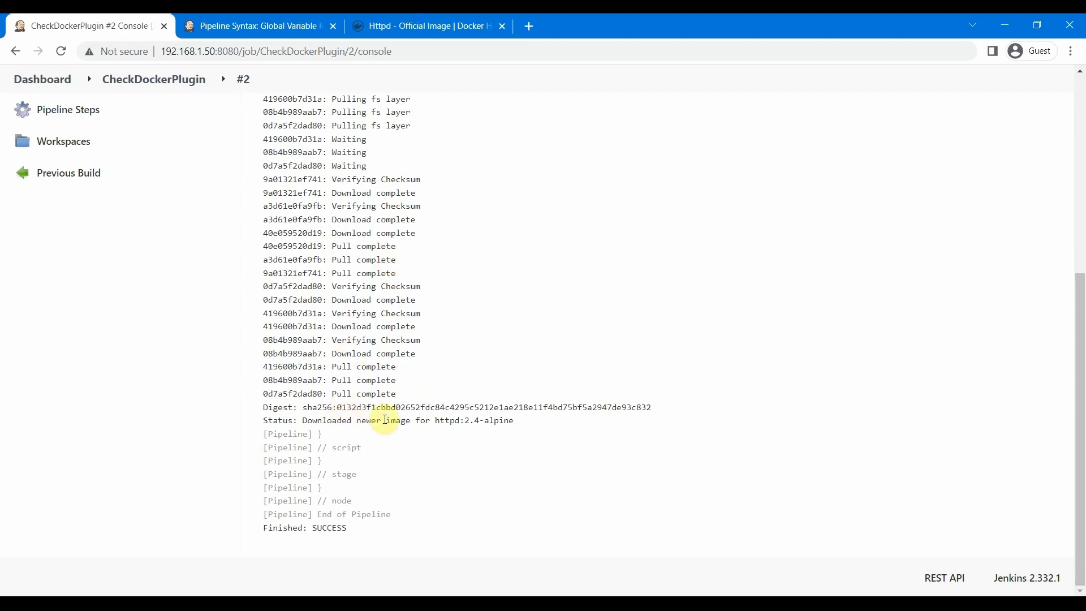
pyautogui.moveTo(305, 527)
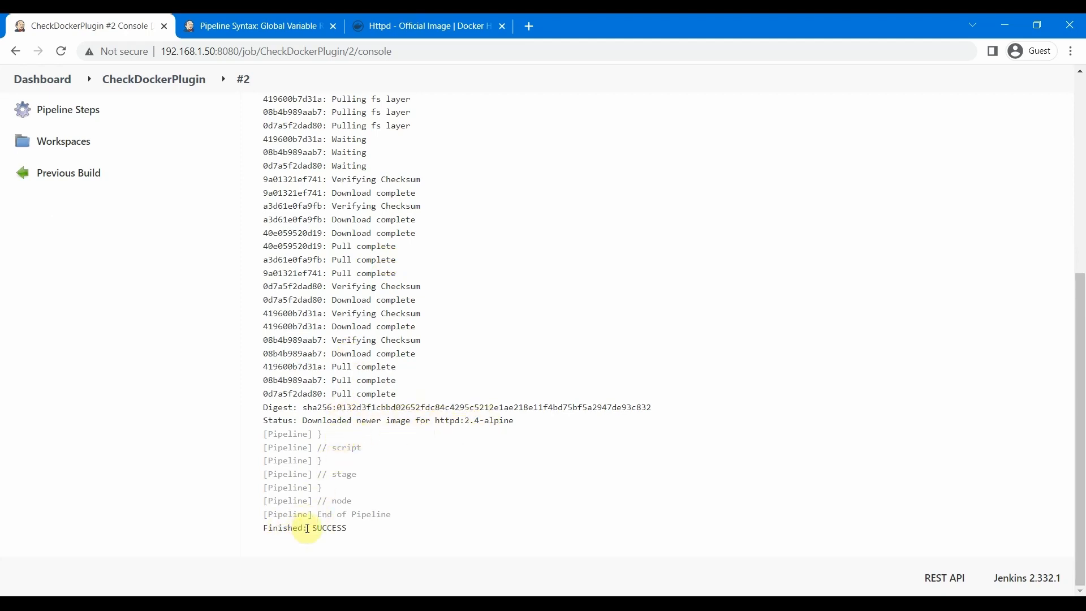
pyautogui.moveTo(384, 593)
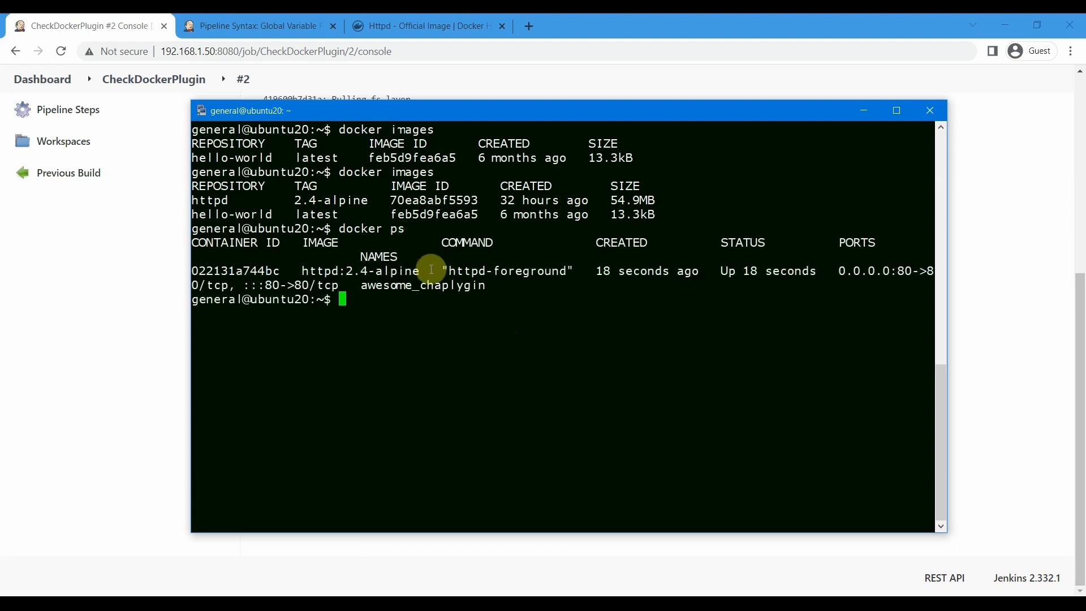
pyautogui.moveTo(301, 270)
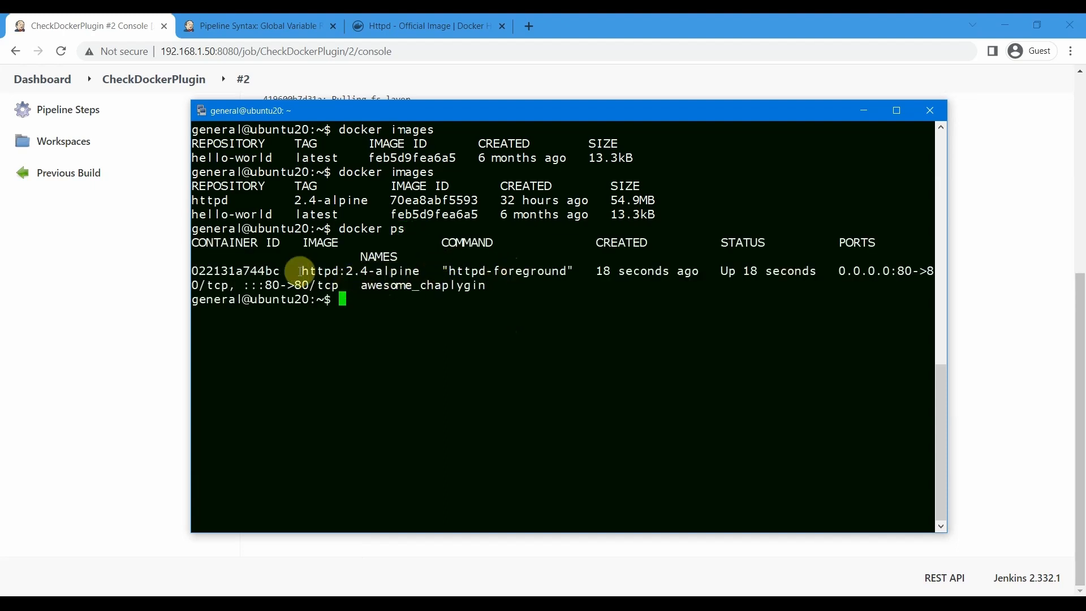
pyautogui.moveTo(453, 284)
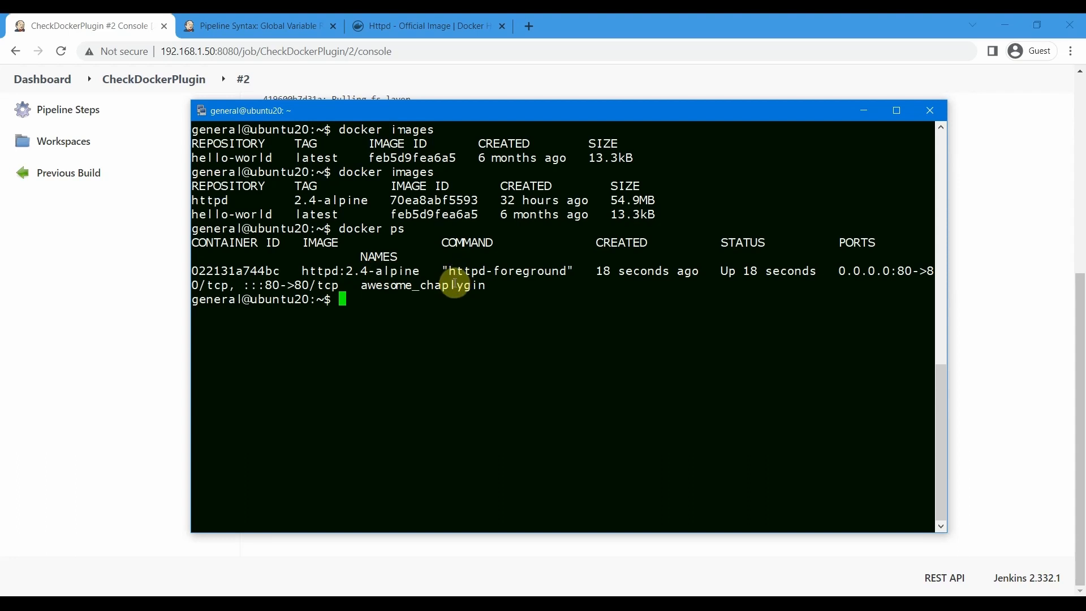
pyautogui.moveTo(192, 45)
pyautogui.write('http://192.168.1.50/')
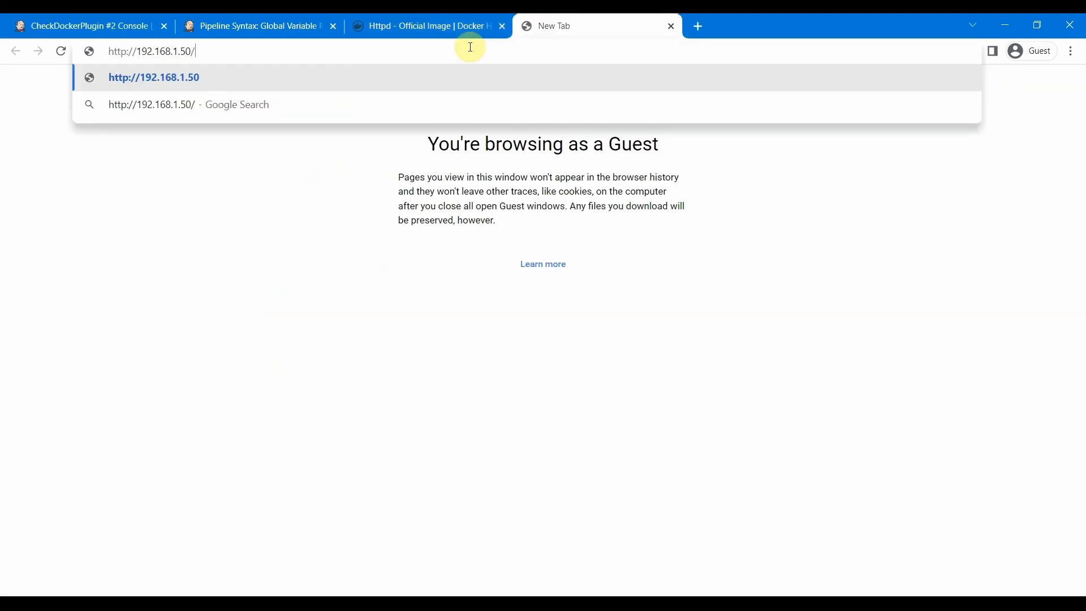
pyautogui.write('80')
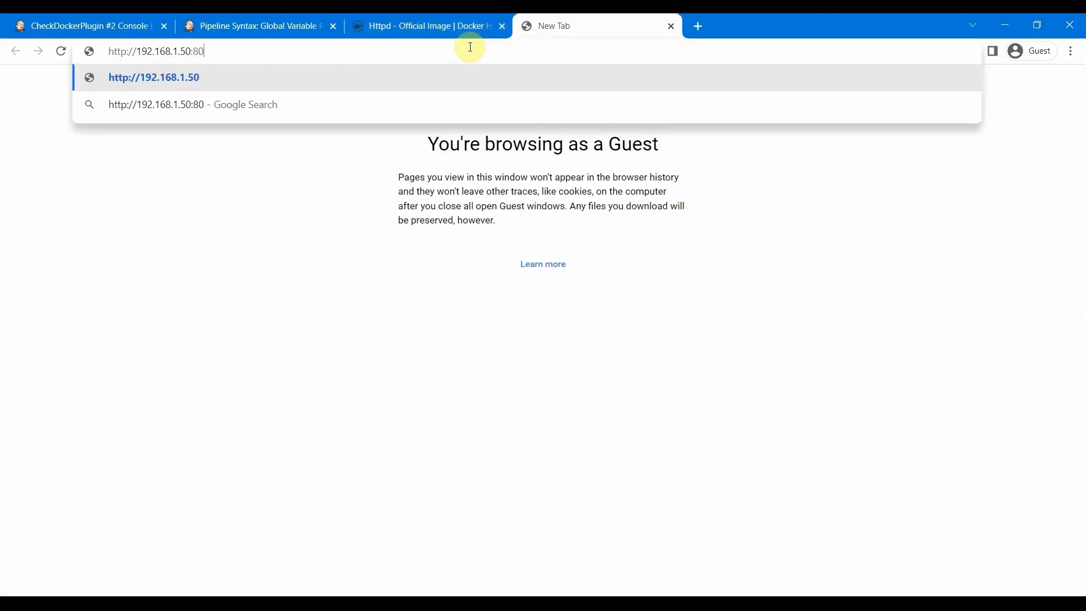
pyautogui.press('Return')
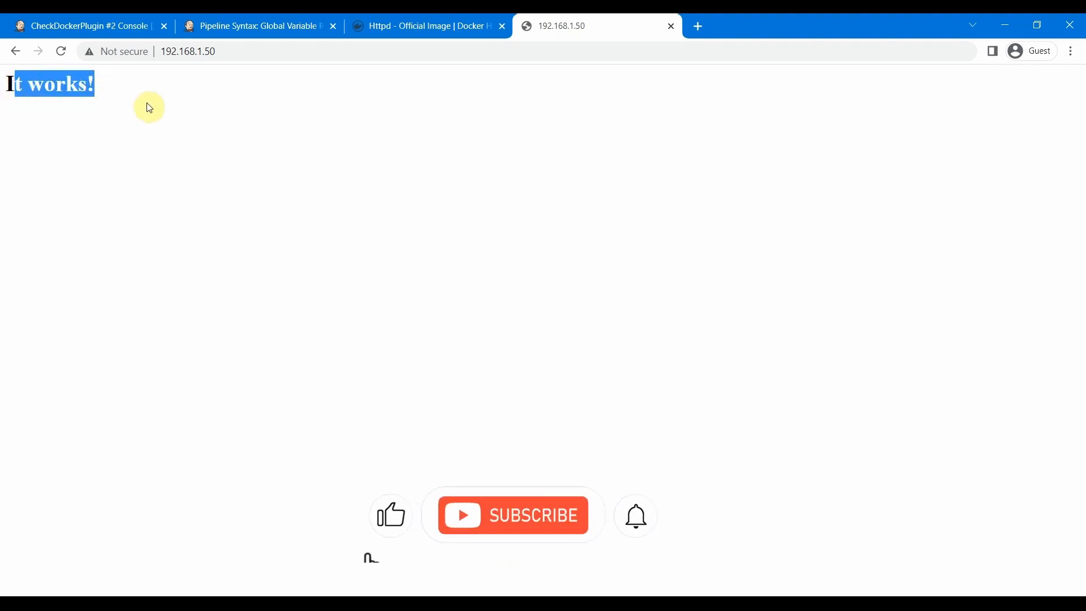
pyautogui.click(83, 26)
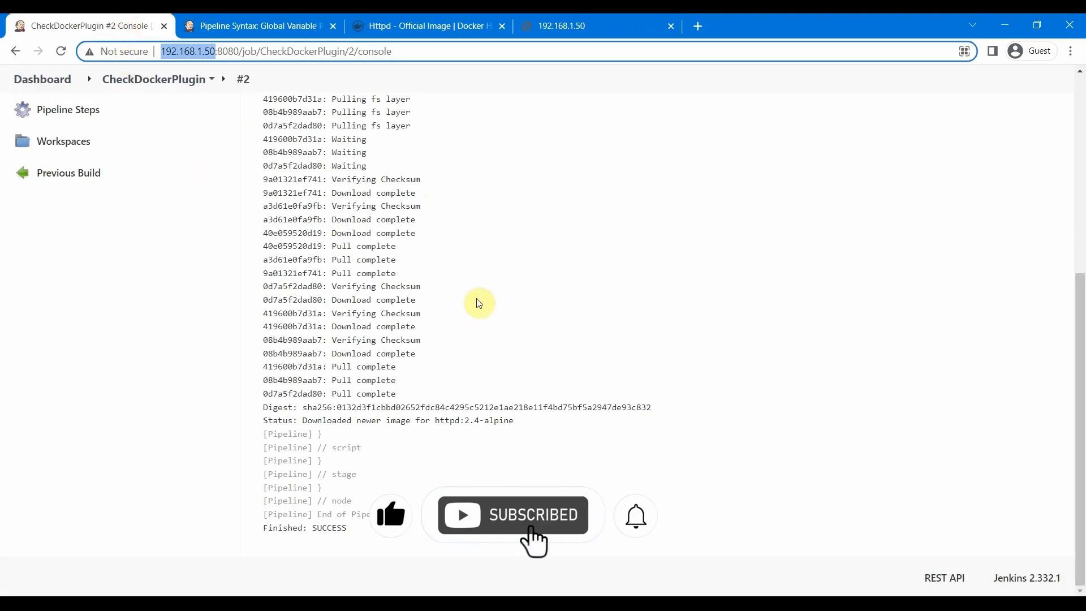
pyautogui.scroll(3)
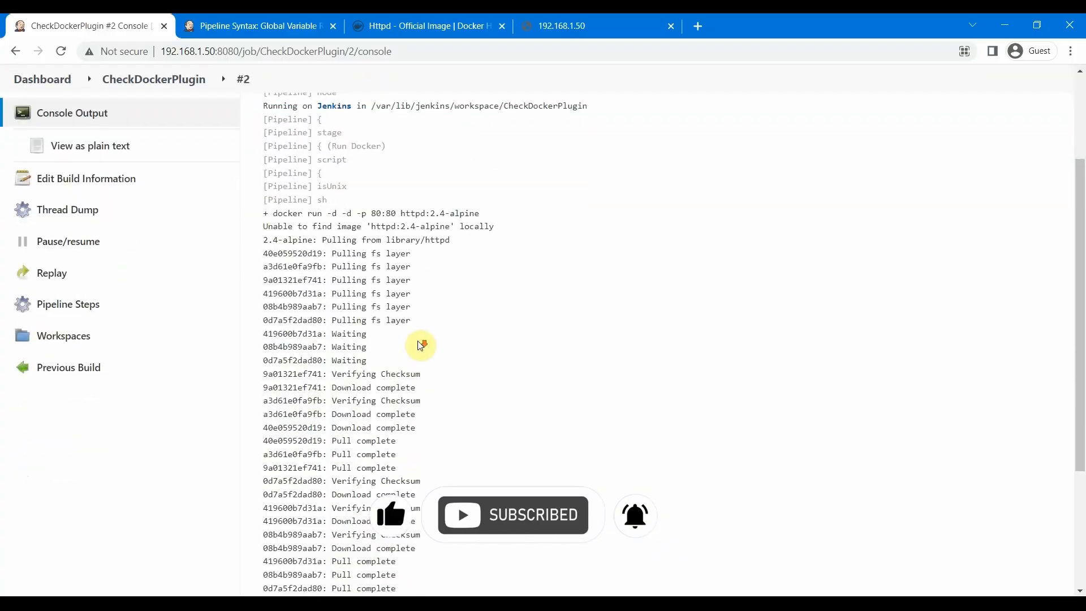